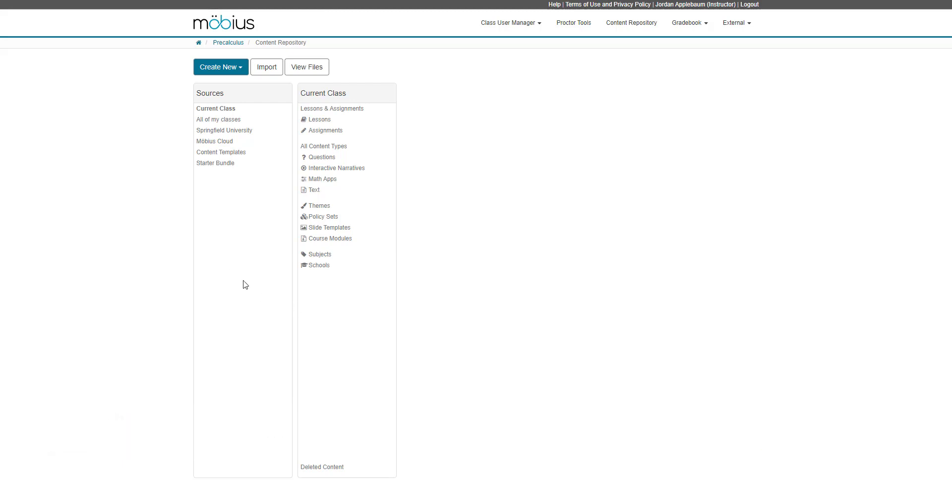
{"action": "mouse_move", "coordinate": [142, 147]}
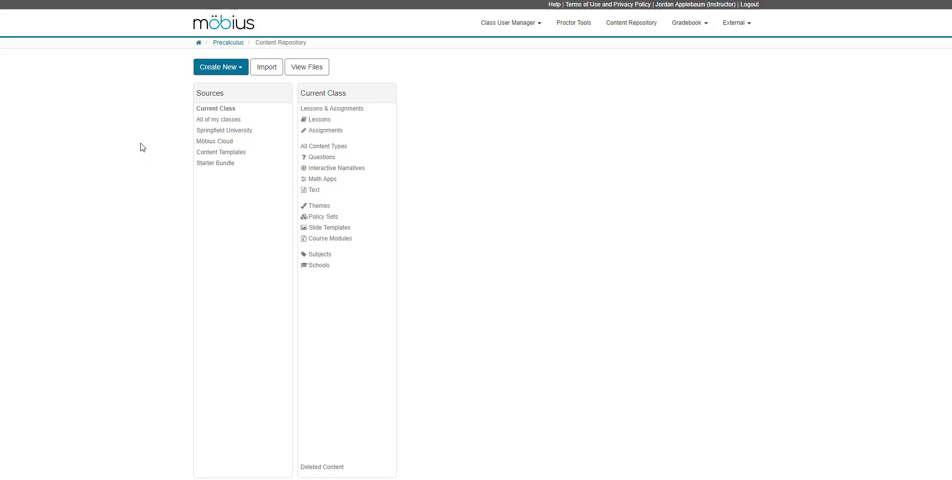
{"action": "mouse_move", "coordinate": [195, 116]}
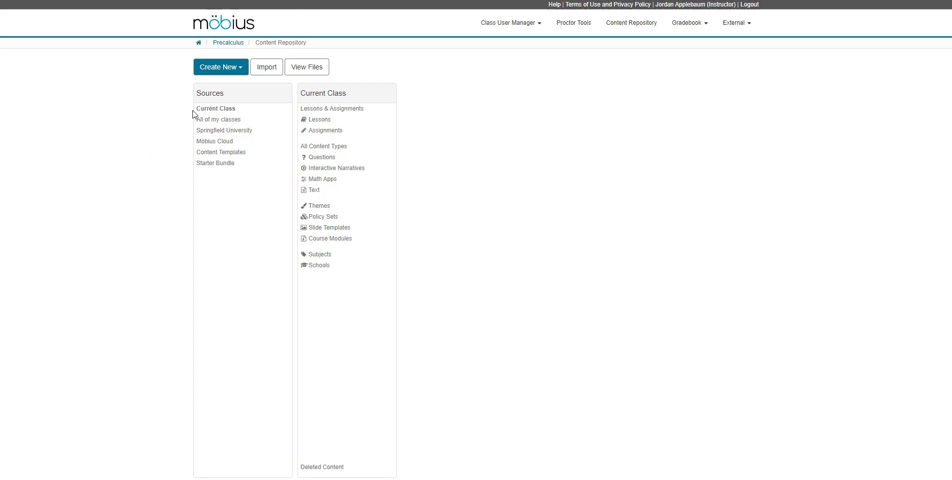
{"action": "mouse_move", "coordinate": [302, 107]}
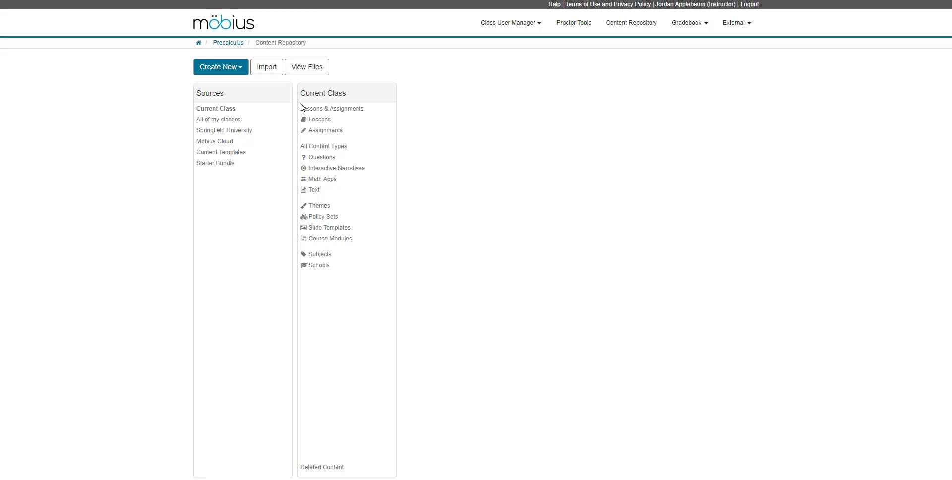
- List the class's lessons and assignments and open the Trinomials & Polynomials unit
{"action": "left_click", "coordinate": [335, 108]}
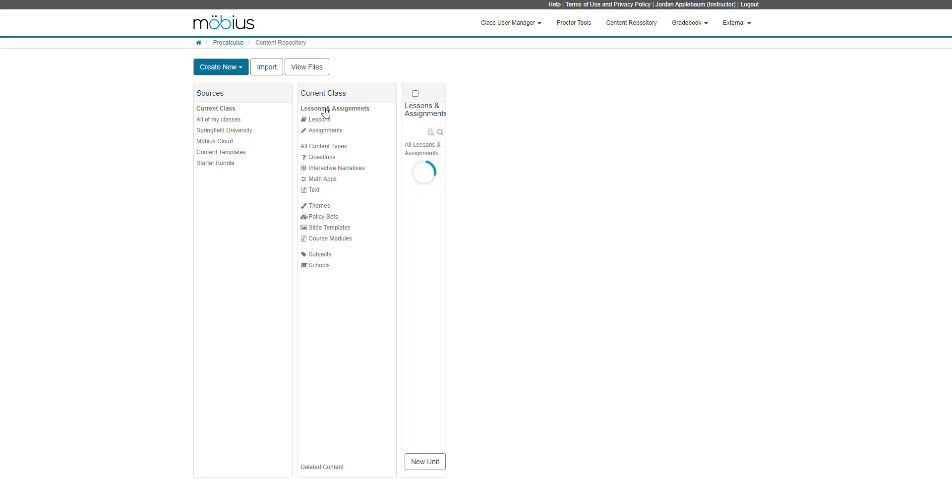
{"action": "left_click", "coordinate": [334, 108]}
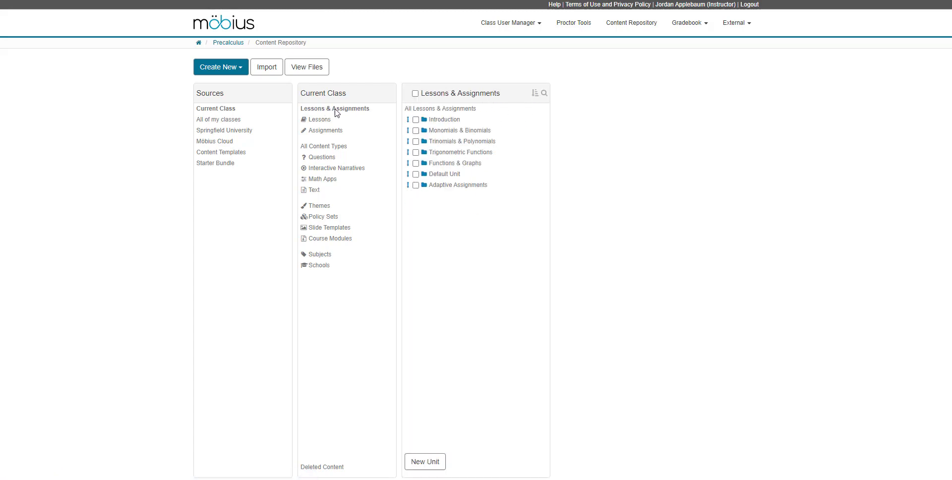
{"action": "mouse_move", "coordinate": [360, 114]}
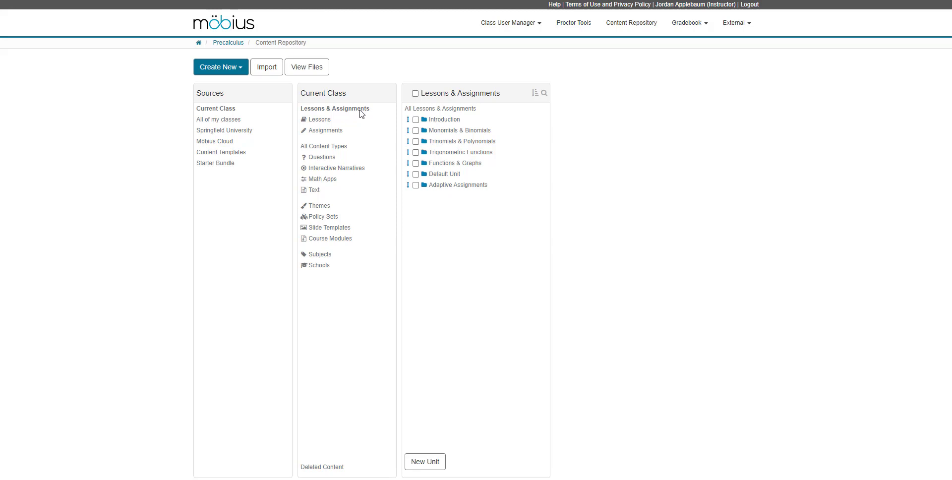
{"action": "mouse_move", "coordinate": [452, 150]}
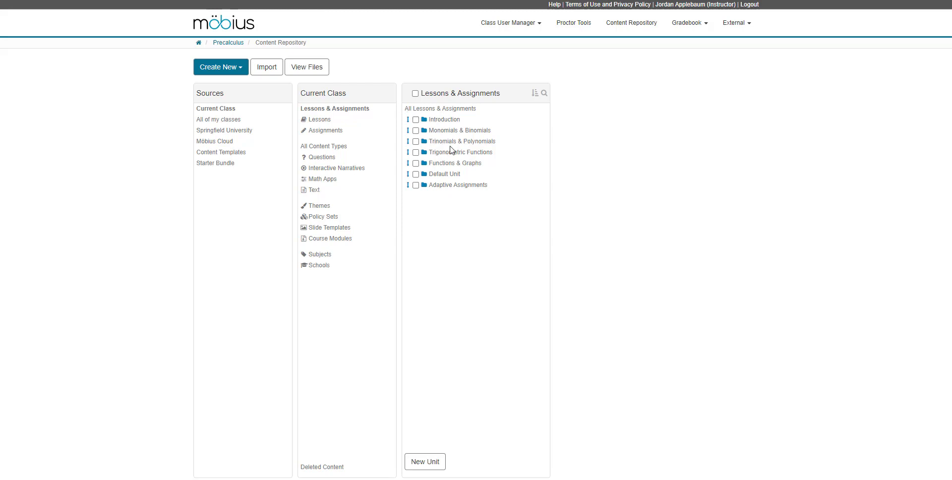
{"action": "left_click", "coordinate": [462, 141]}
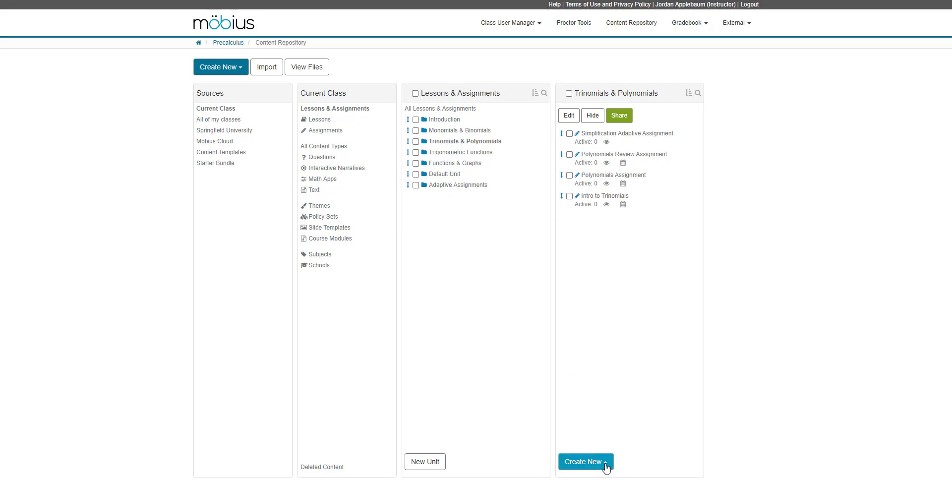
- Create a new Assignment in Trinomials & Polynomials via Create New, opening the Assignment Editor
{"action": "left_click", "coordinate": [585, 461]}
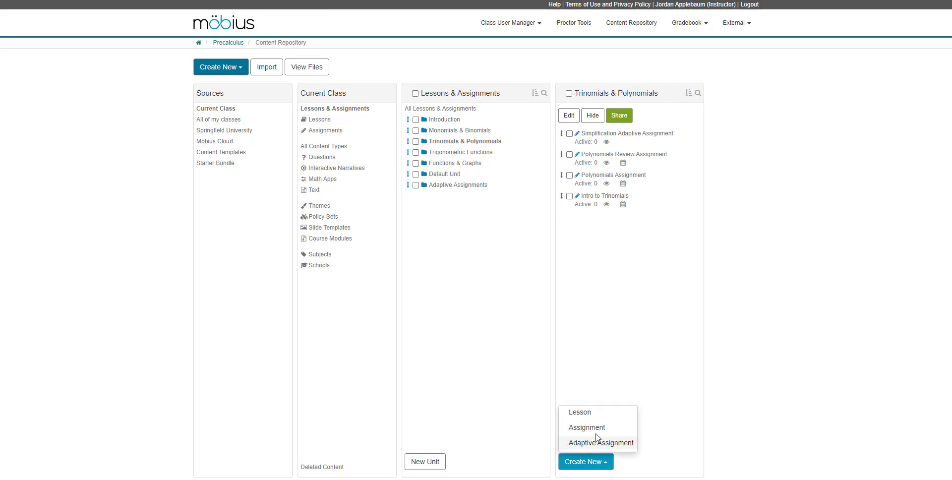
{"action": "mouse_move", "coordinate": [583, 434]}
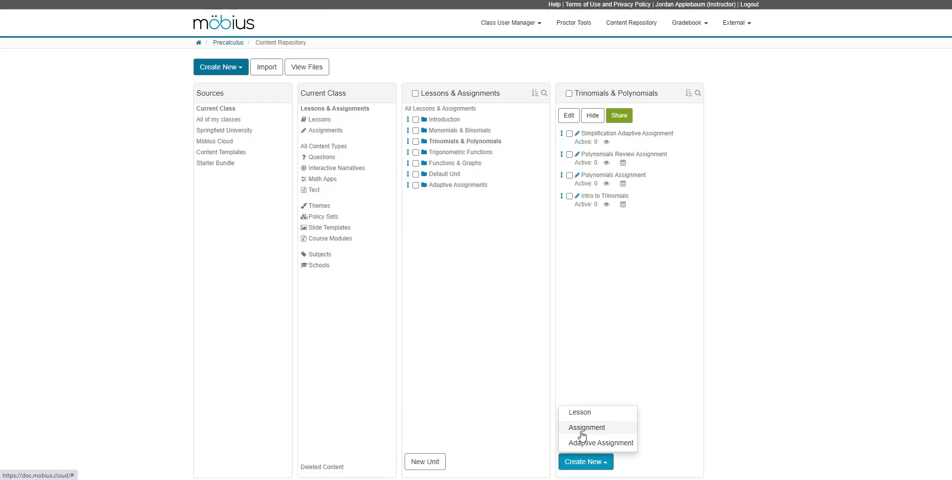
{"action": "mouse_move", "coordinate": [147, 106]}
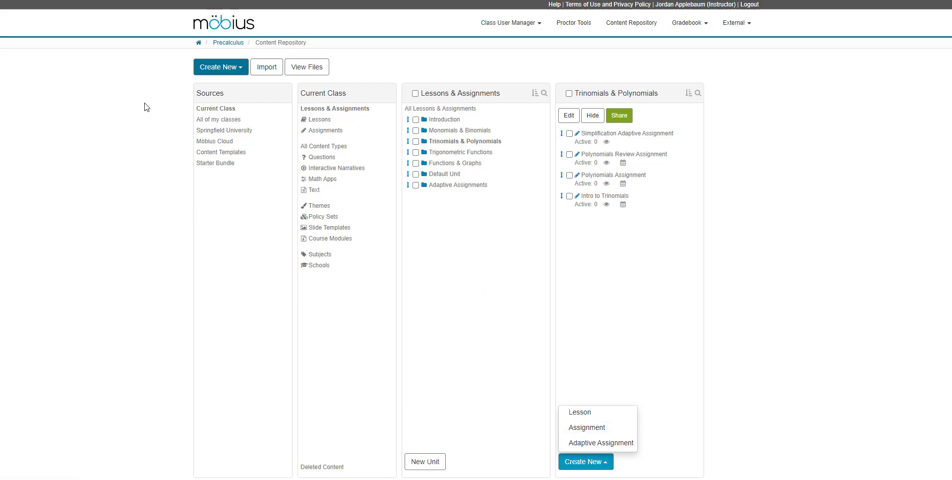
{"action": "left_click", "coordinate": [220, 67]}
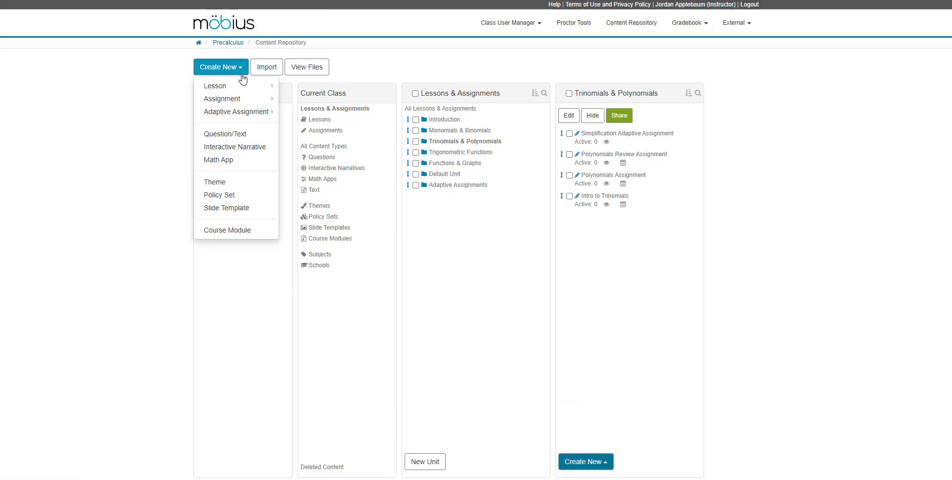
{"action": "mouse_move", "coordinate": [231, 98]}
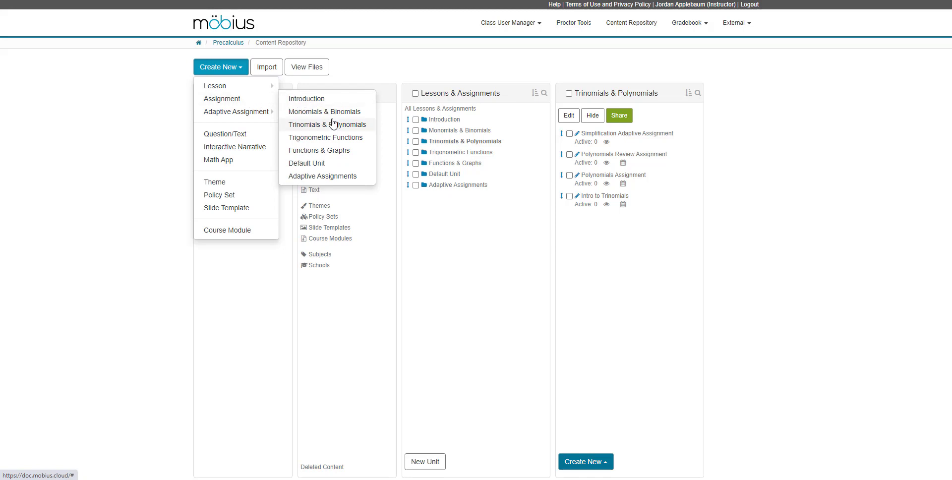
{"action": "left_click", "coordinate": [327, 124]}
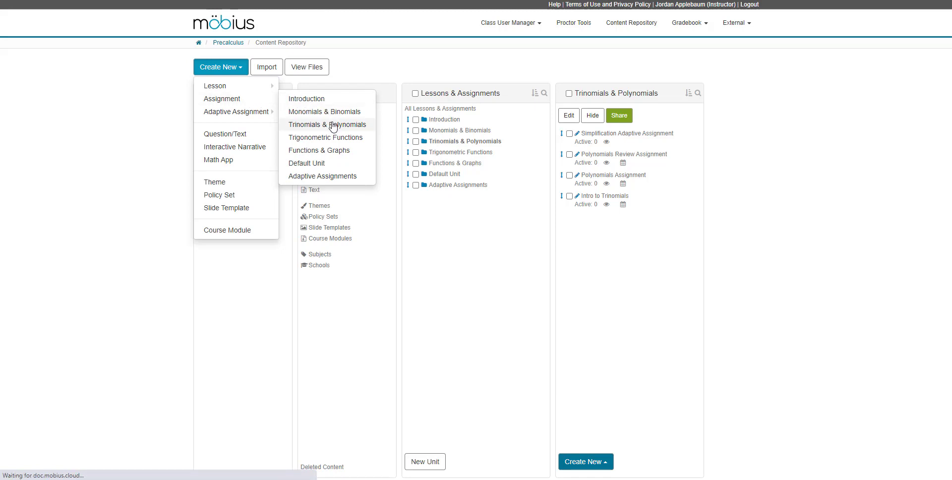
{"action": "left_click", "coordinate": [222, 98]}
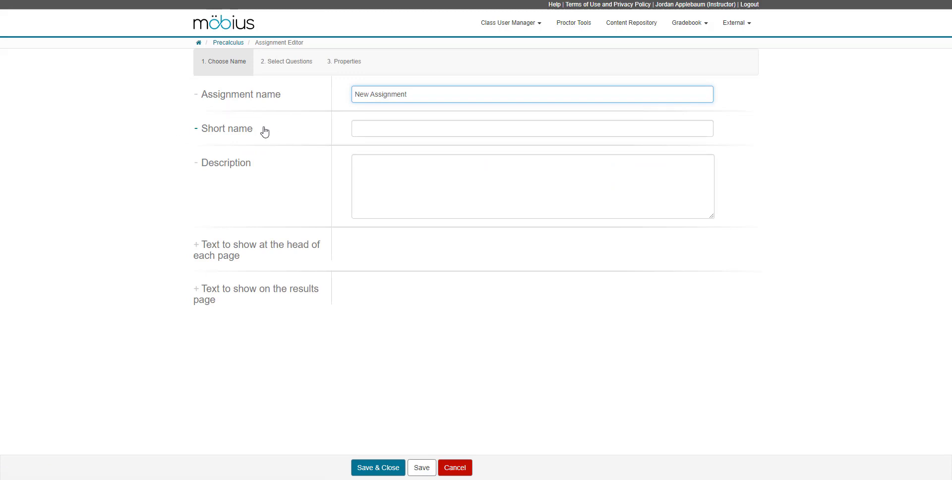
- Replace the default assignment name with 'Polynomials Quiz 1'
{"action": "left_click", "coordinate": [427, 94]}
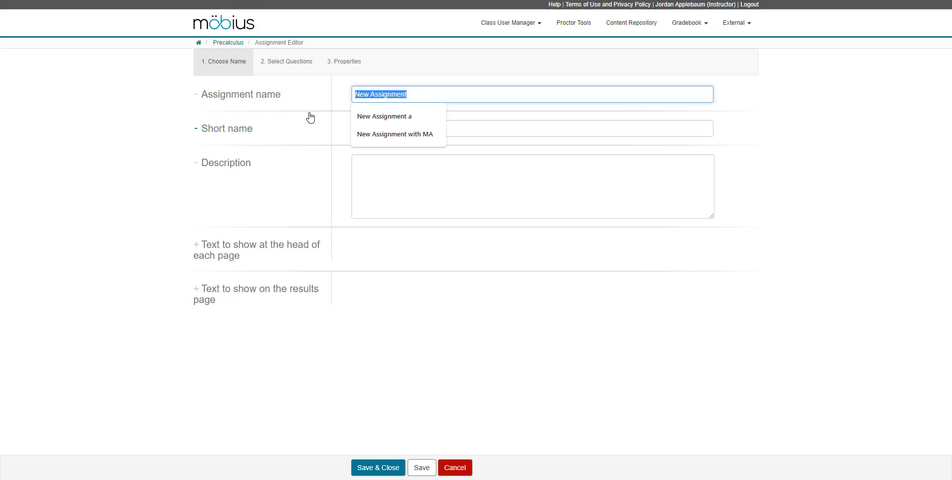
{"action": "type", "text": "Pol"}
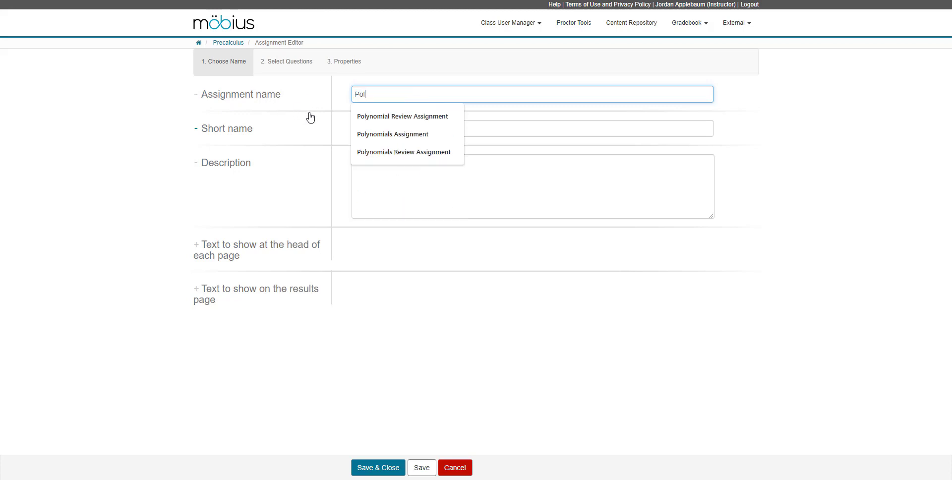
{"action": "type", "text": "Polynomials Q"}
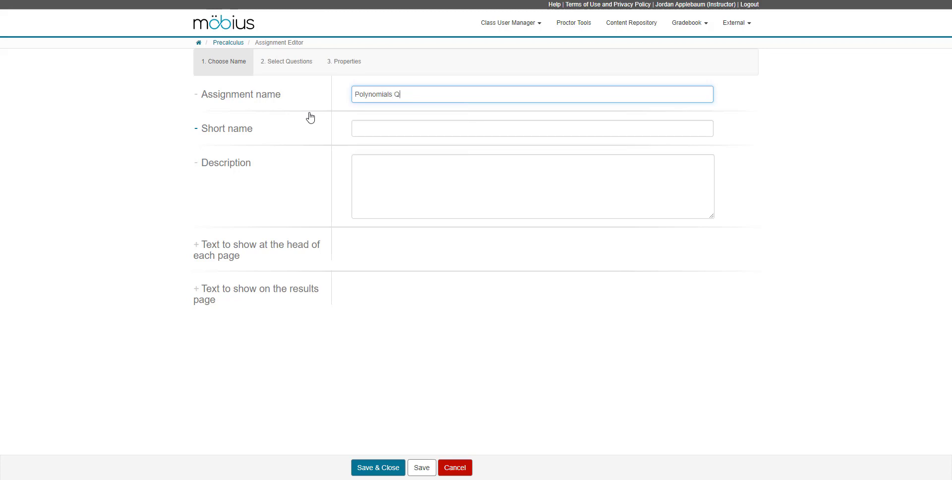
{"action": "type", "text": "uiz 1"}
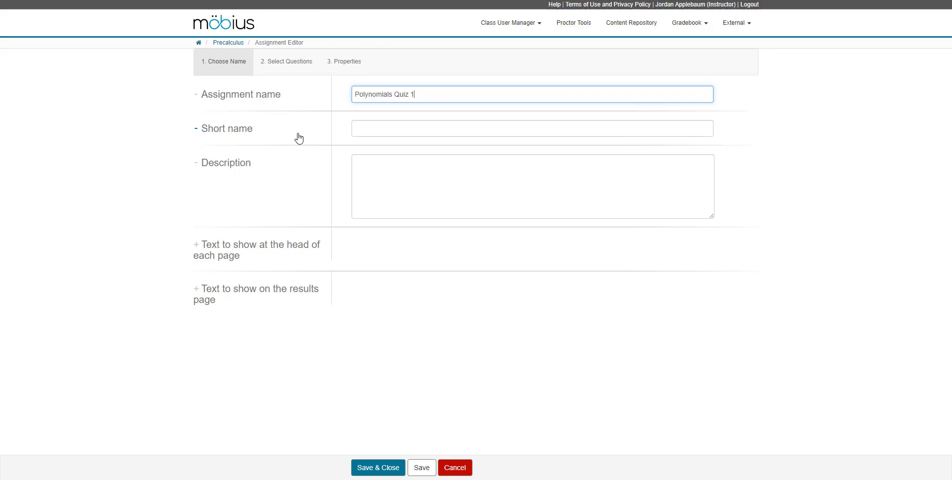
{"action": "mouse_move", "coordinate": [290, 147]}
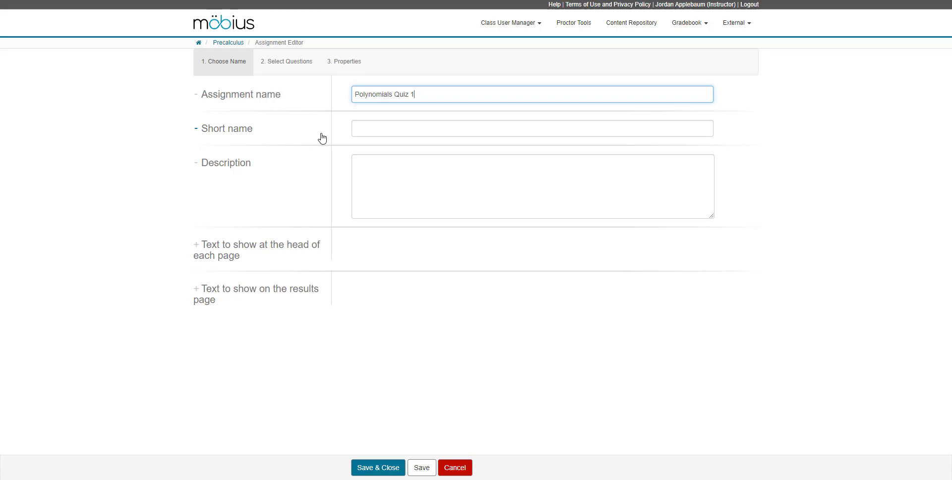
{"action": "mouse_move", "coordinate": [341, 173]}
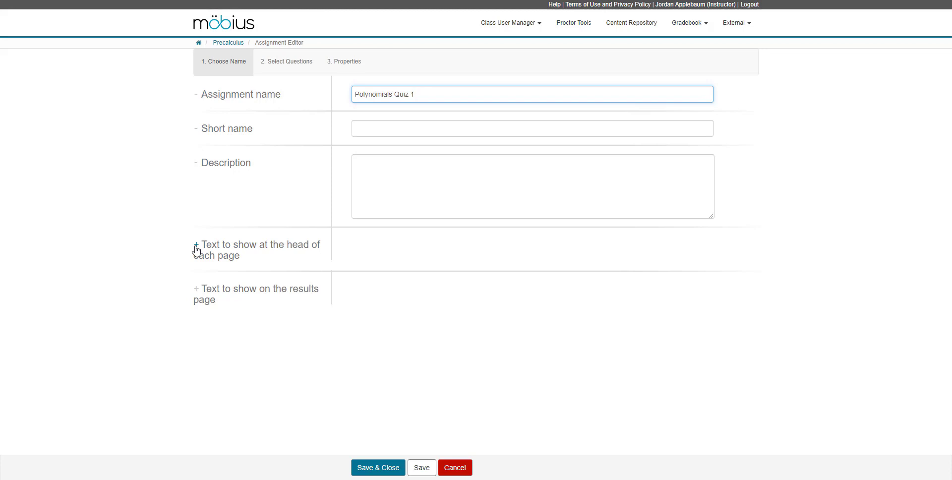
- Expand the rich-text editor for the text shown at the head of each page
{"action": "left_click", "coordinate": [196, 245]}
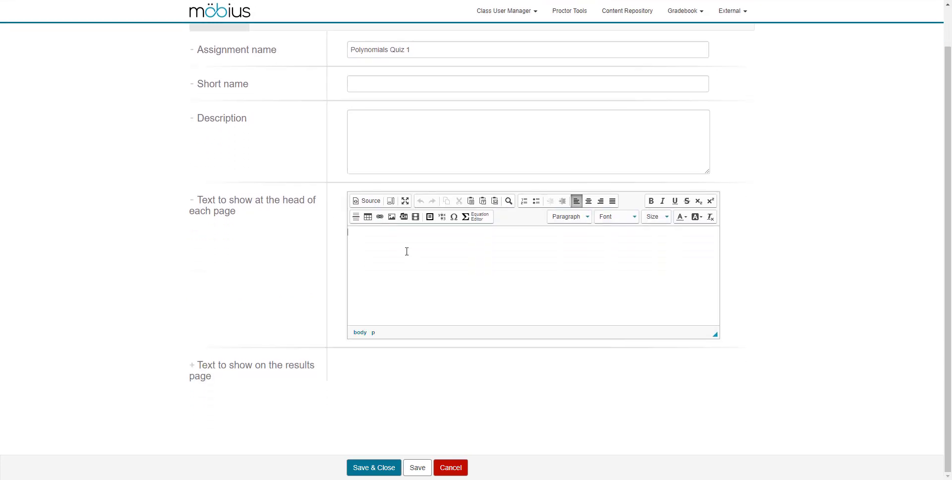
{"action": "mouse_move", "coordinate": [404, 251]}
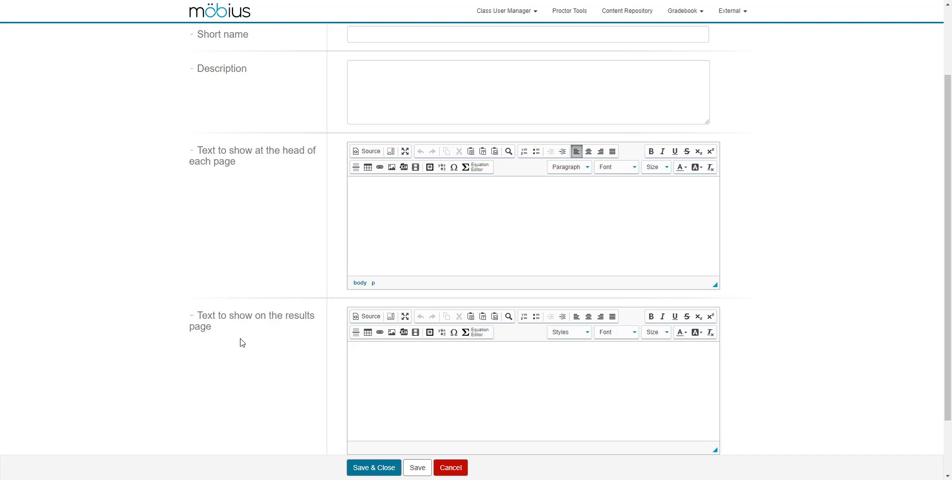
{"action": "mouse_move", "coordinate": [240, 342]}
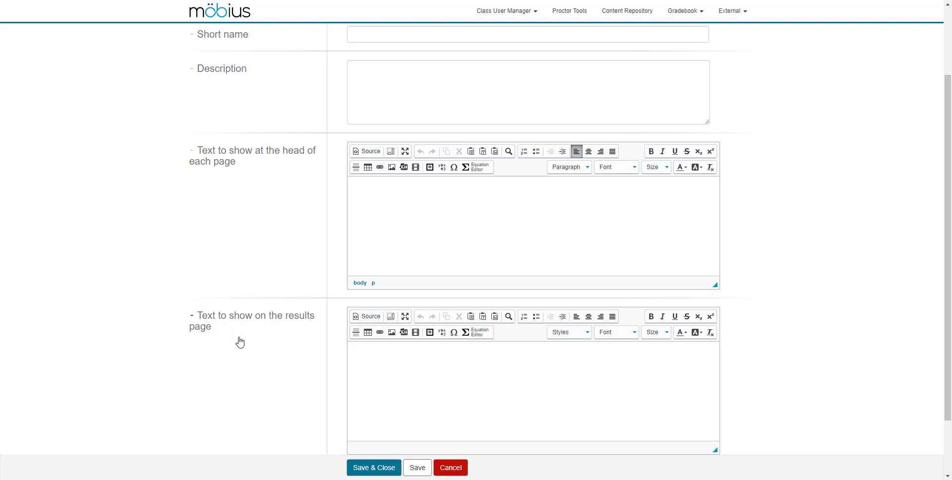
{"action": "mouse_move", "coordinate": [277, 349]}
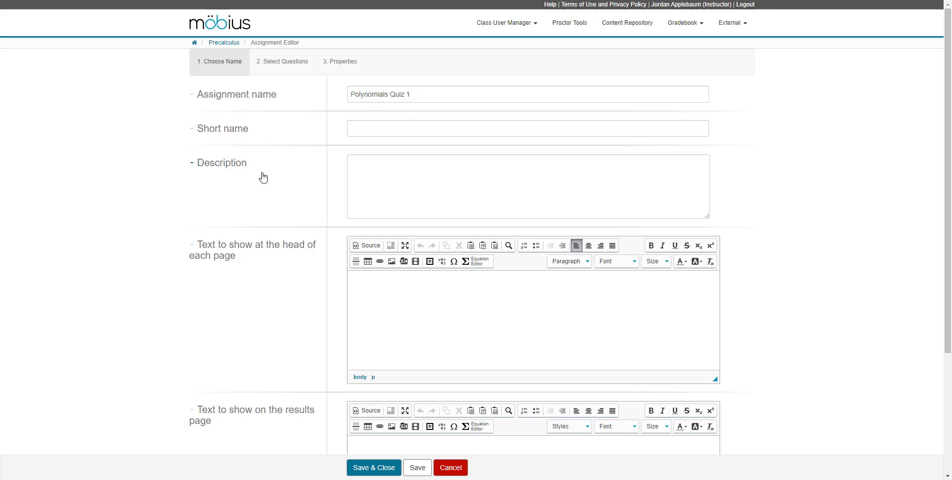
{"action": "mouse_move", "coordinate": [282, 70]}
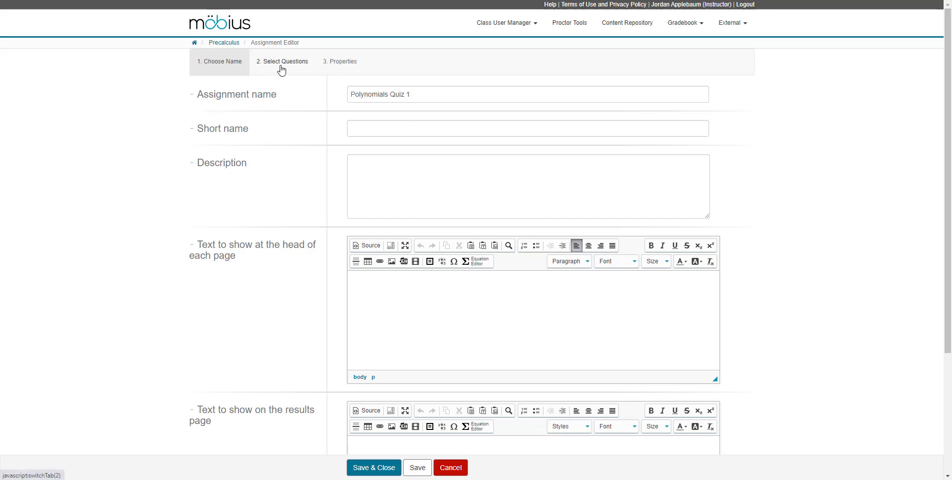
- Advance the Assignment Editor to step 2, Select Questions
{"action": "left_click", "coordinate": [284, 60]}
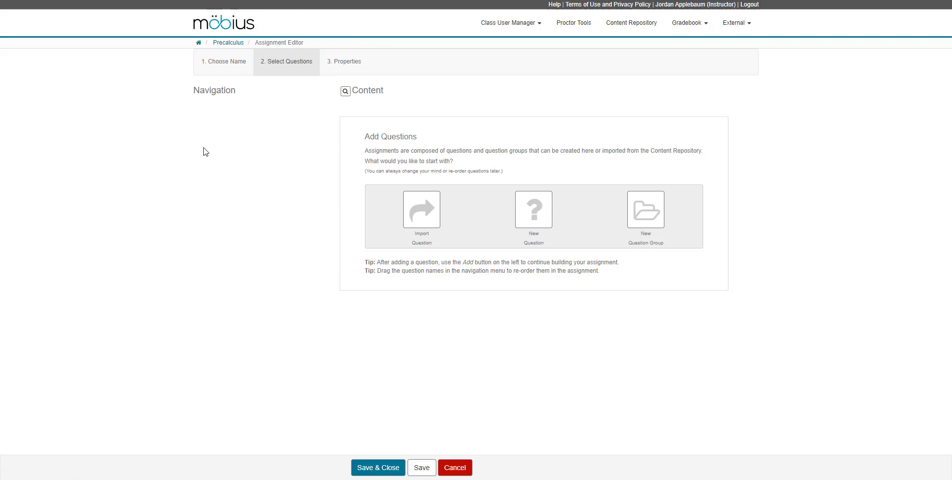
{"action": "mouse_move", "coordinate": [202, 146]}
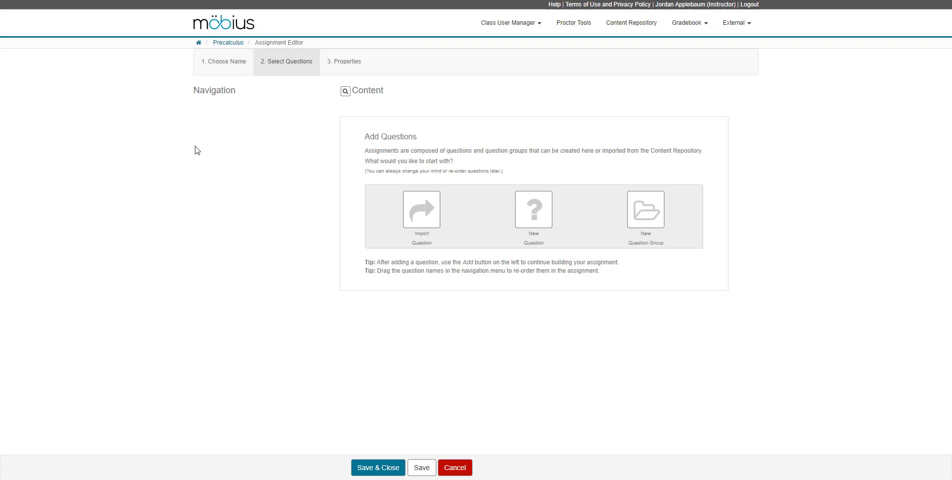
{"action": "mouse_move", "coordinate": [250, 213]}
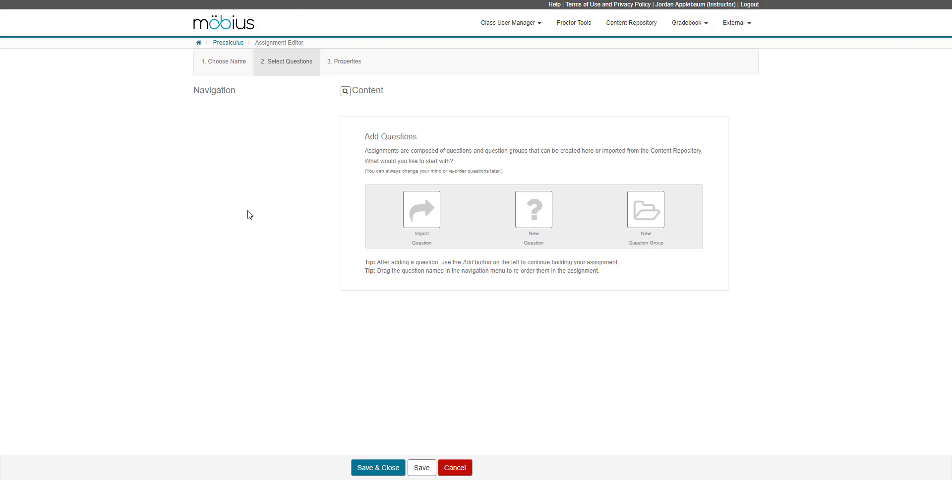
{"action": "mouse_move", "coordinate": [252, 218]}
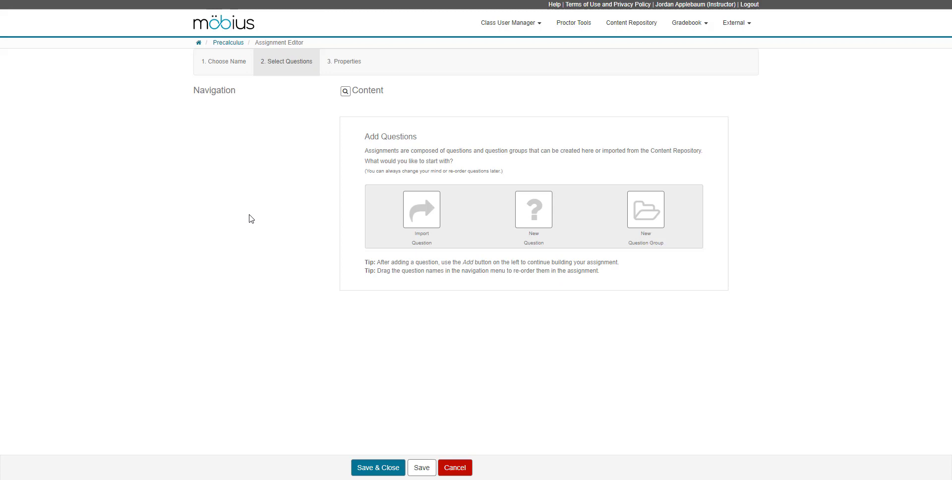
{"action": "mouse_move", "coordinate": [255, 231]}
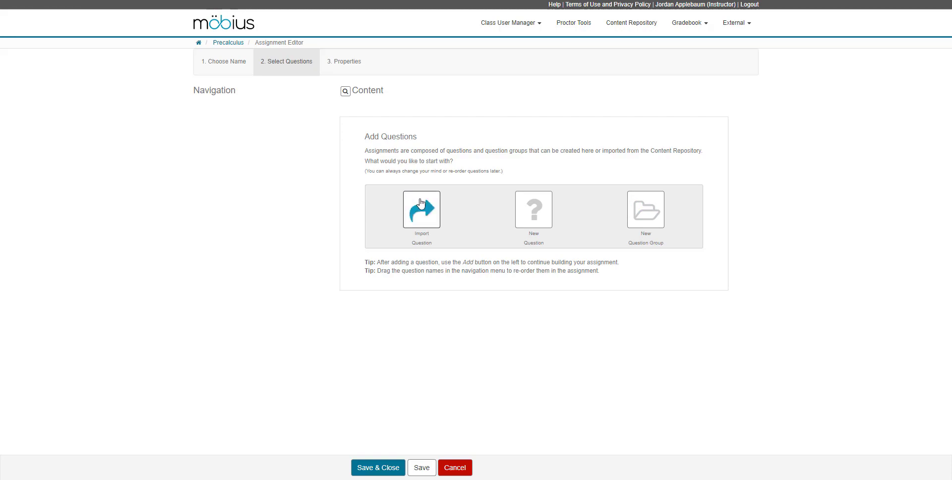
- Import Subtraction, Simple Addition, Essay-Describe-Steps and Document-Upload-Simplify (with Addition) from the class questions
{"action": "left_click", "coordinate": [421, 209]}
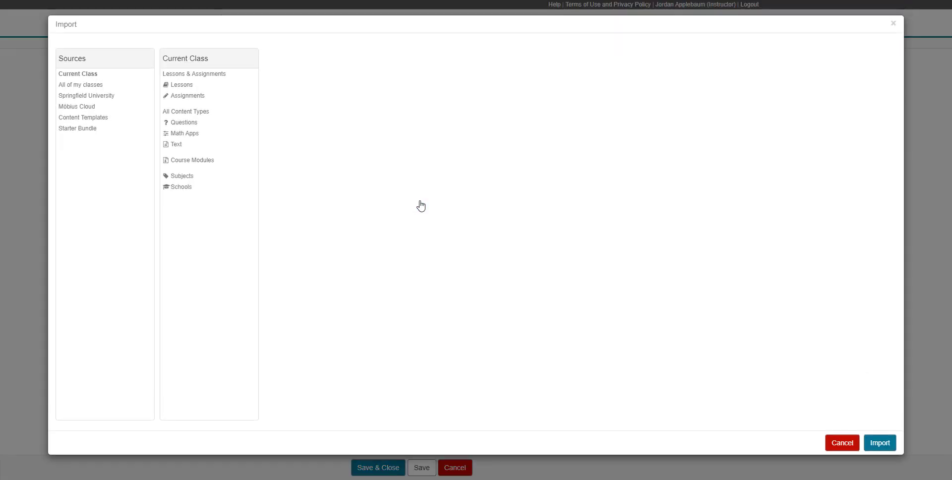
{"action": "mouse_move", "coordinate": [383, 194]}
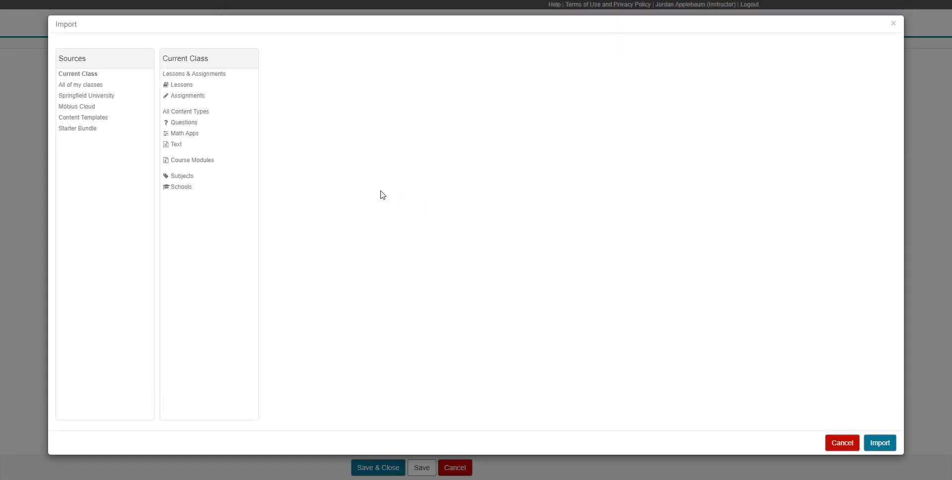
{"action": "mouse_move", "coordinate": [296, 118]}
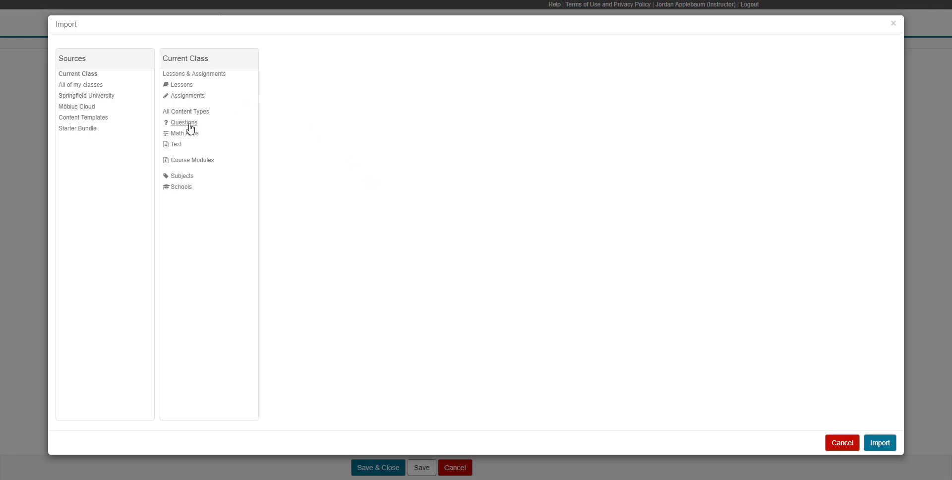
{"action": "left_click", "coordinate": [182, 122]}
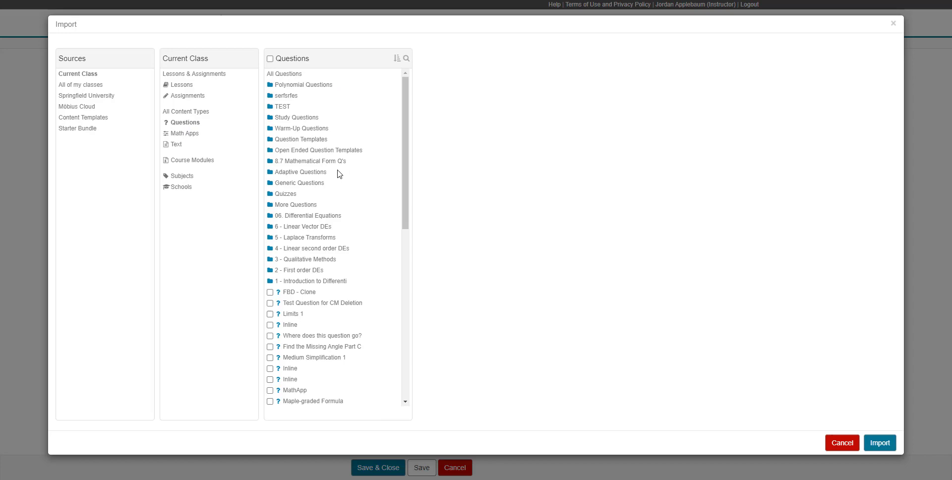
{"action": "scroll", "scroll_direction": "down", "scroll_amount": 3}
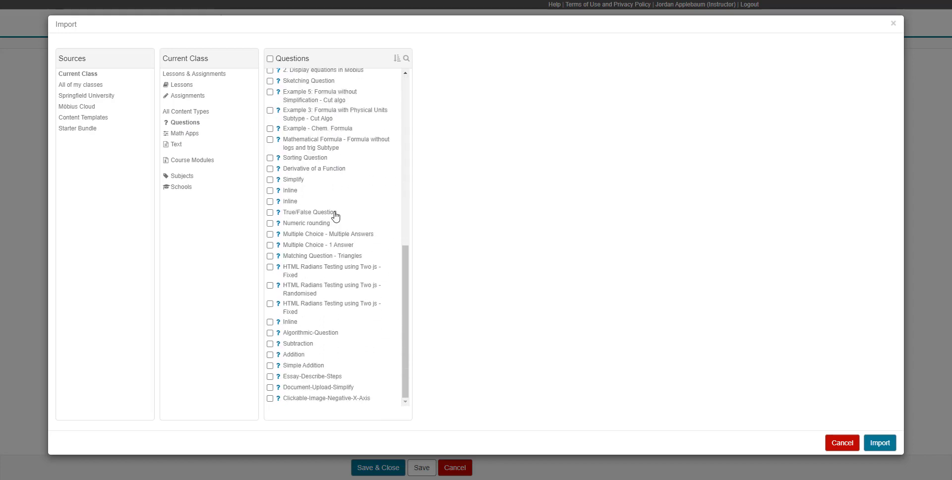
{"action": "left_click", "coordinate": [269, 387]}
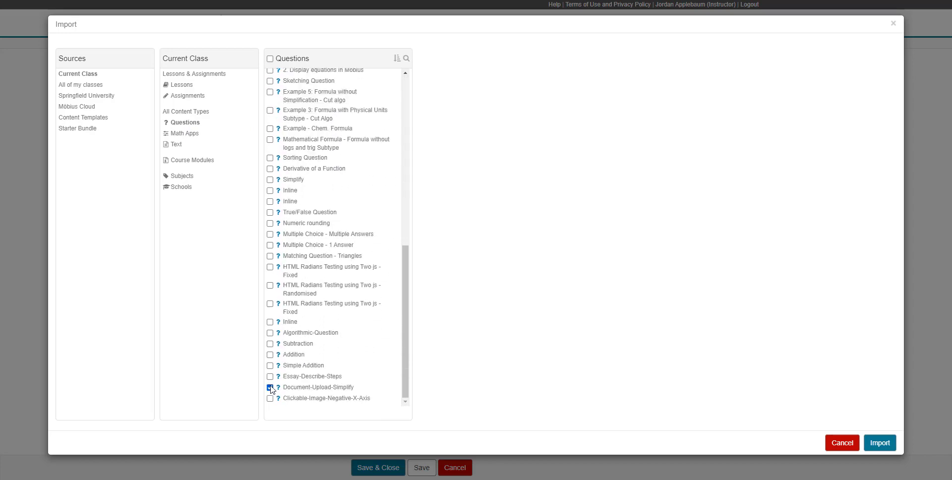
{"action": "left_click", "coordinate": [269, 376]}
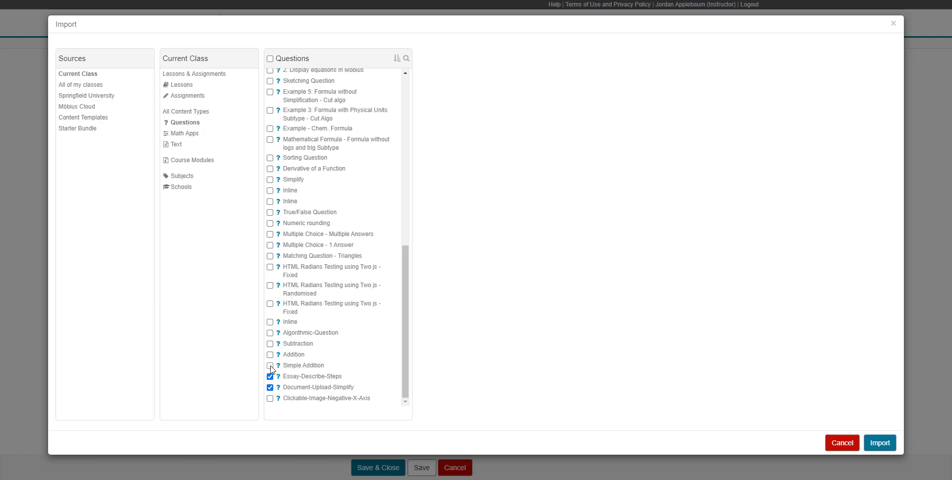
{"action": "left_click", "coordinate": [270, 365]}
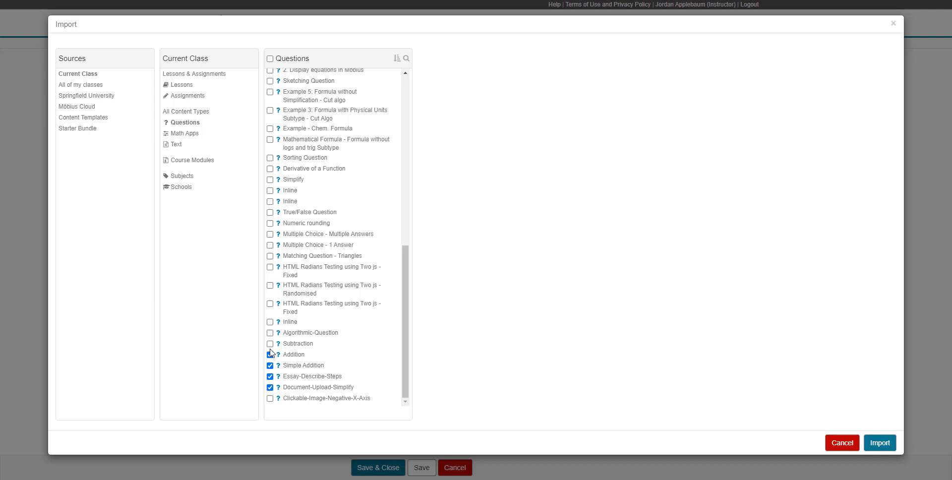
{"action": "left_click", "coordinate": [269, 354]}
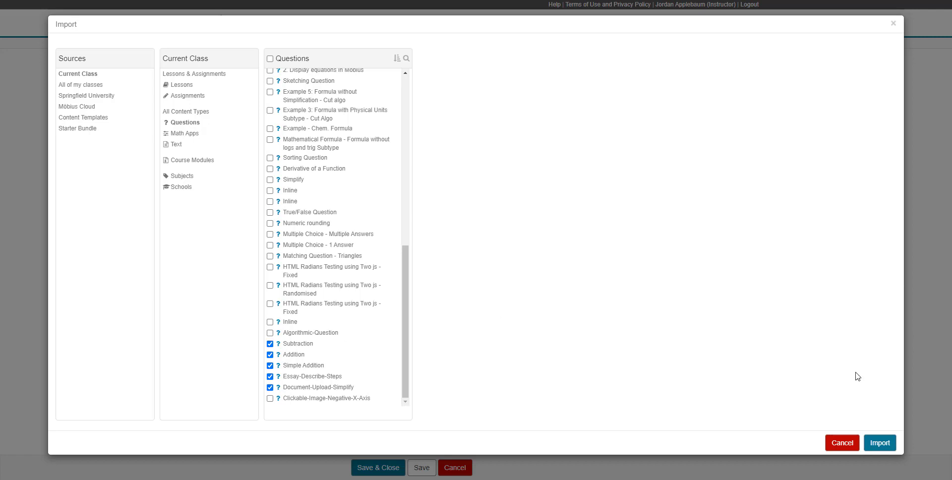
{"action": "left_click", "coordinate": [879, 442]}
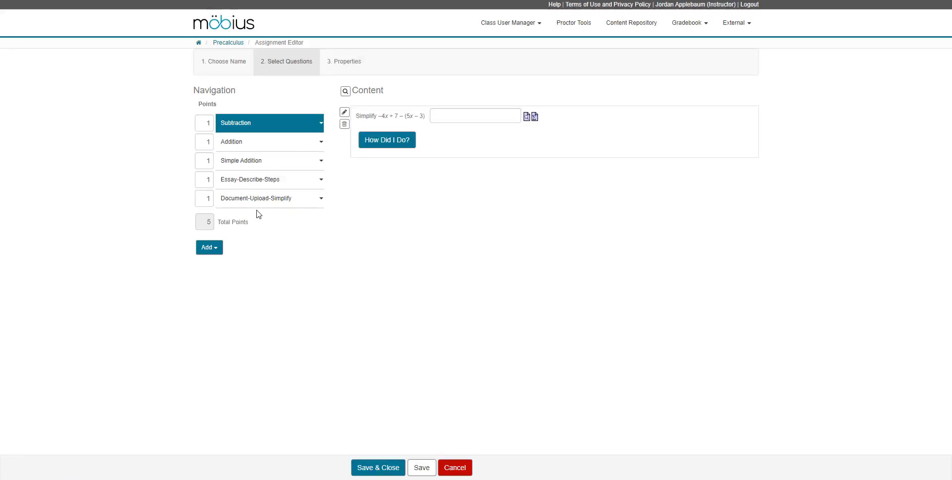
{"action": "mouse_move", "coordinate": [155, 255]}
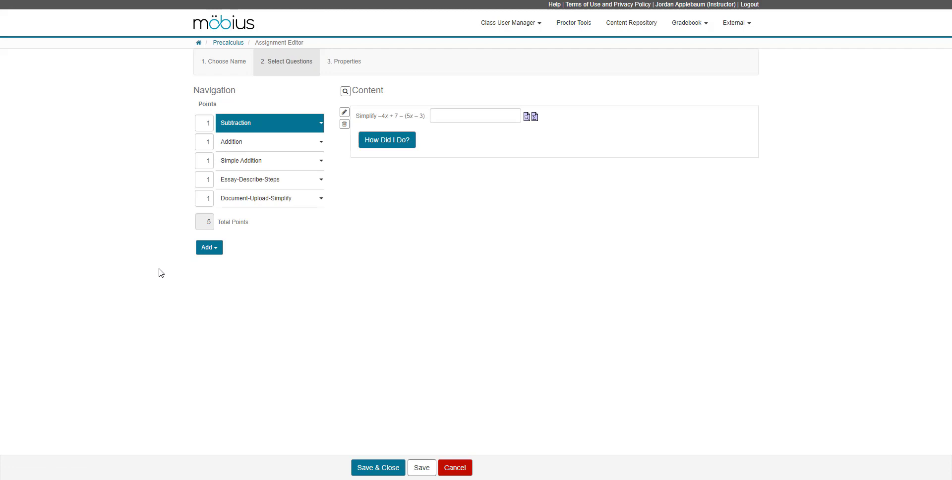
{"action": "mouse_move", "coordinate": [157, 273]}
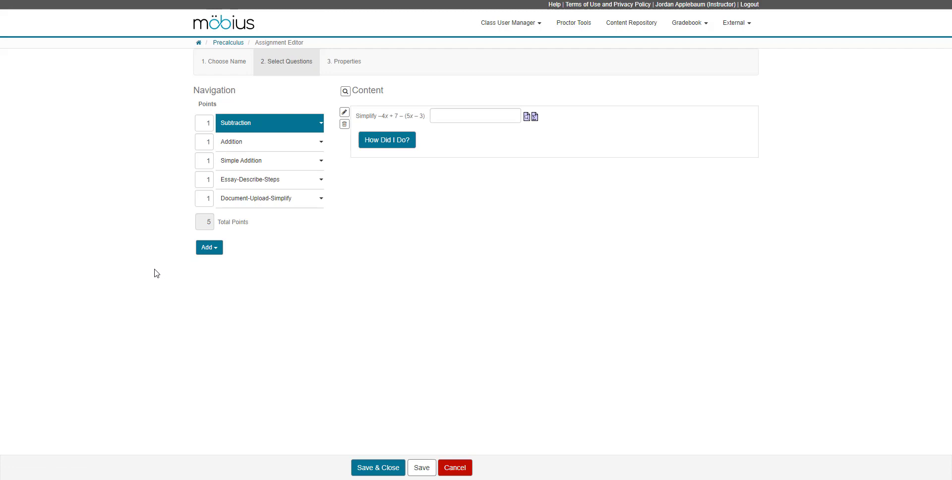
{"action": "mouse_move", "coordinate": [157, 278]}
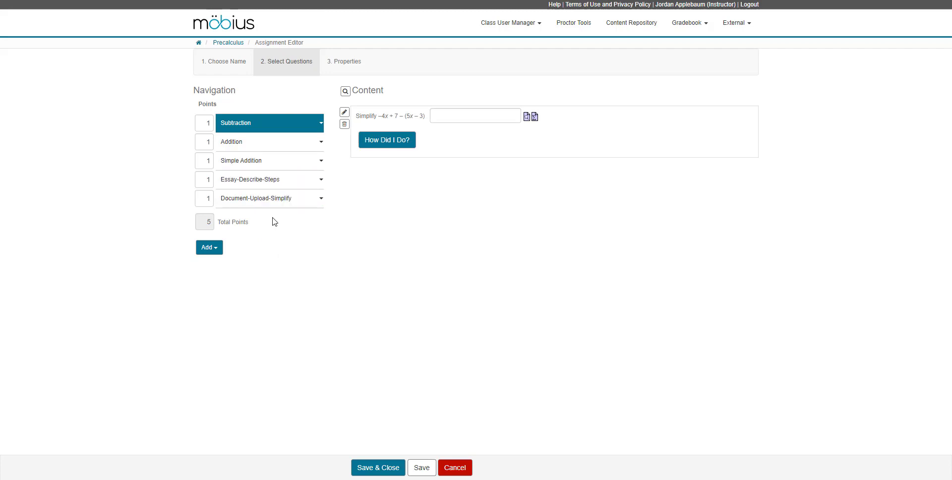
{"action": "mouse_move", "coordinate": [224, 251]}
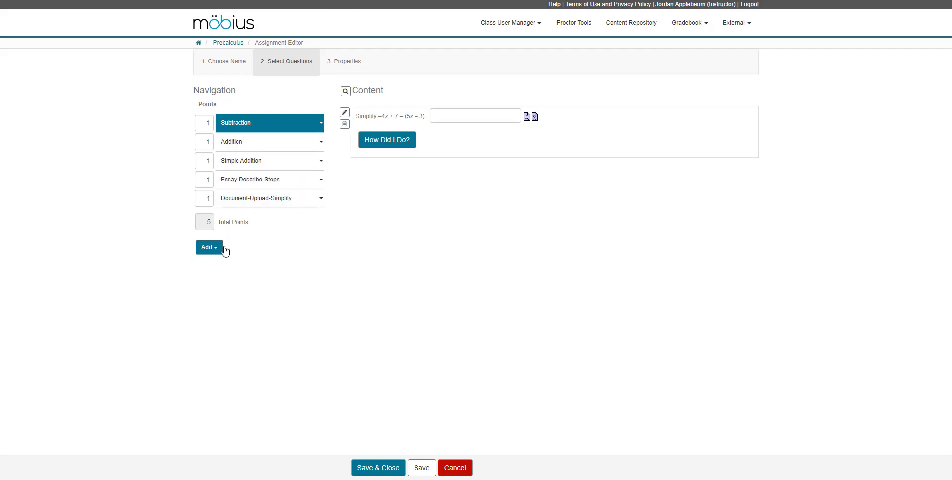
- Show the Add choices below the question list
{"action": "left_click", "coordinate": [208, 247]}
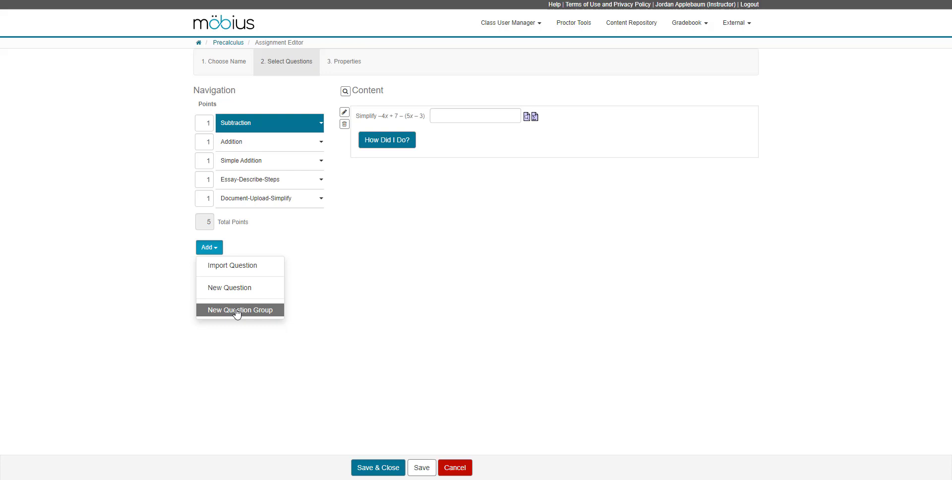
- Add a New Question Group and choose Import Question from its dropdown
{"action": "left_click", "coordinate": [239, 309]}
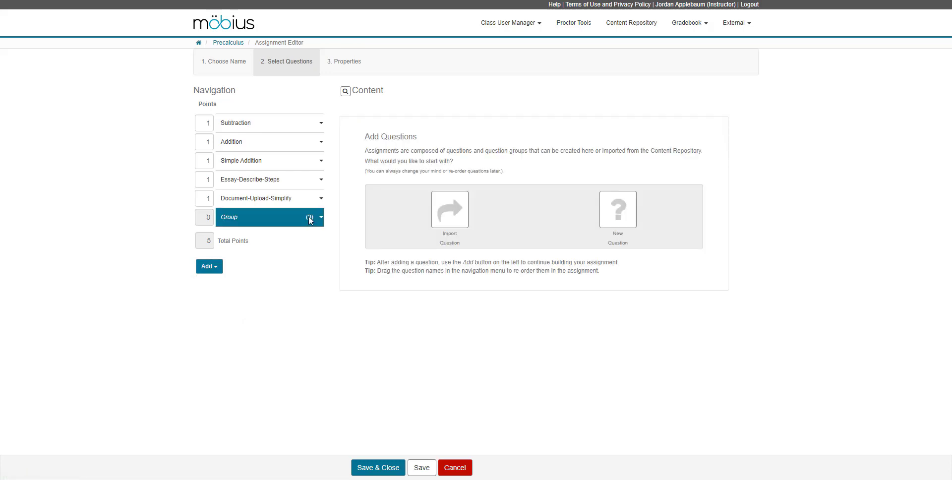
{"action": "left_click", "coordinate": [320, 217]}
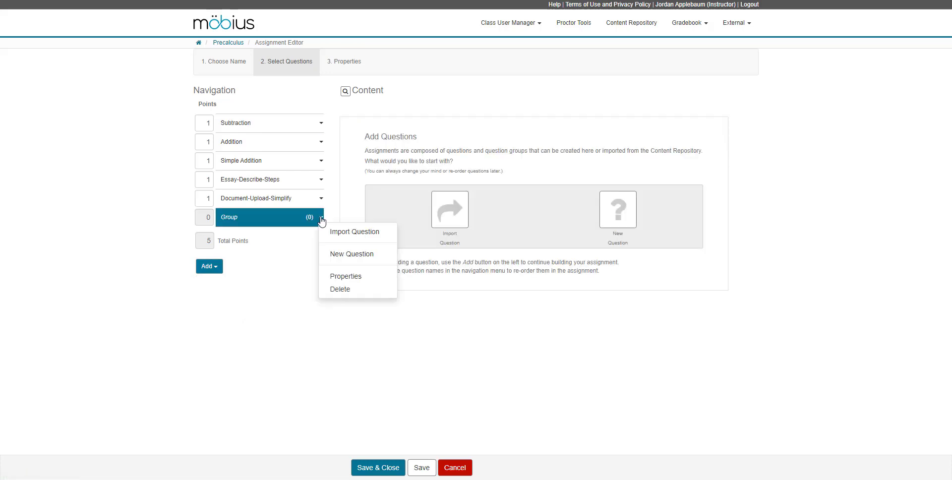
{"action": "mouse_move", "coordinate": [360, 248]}
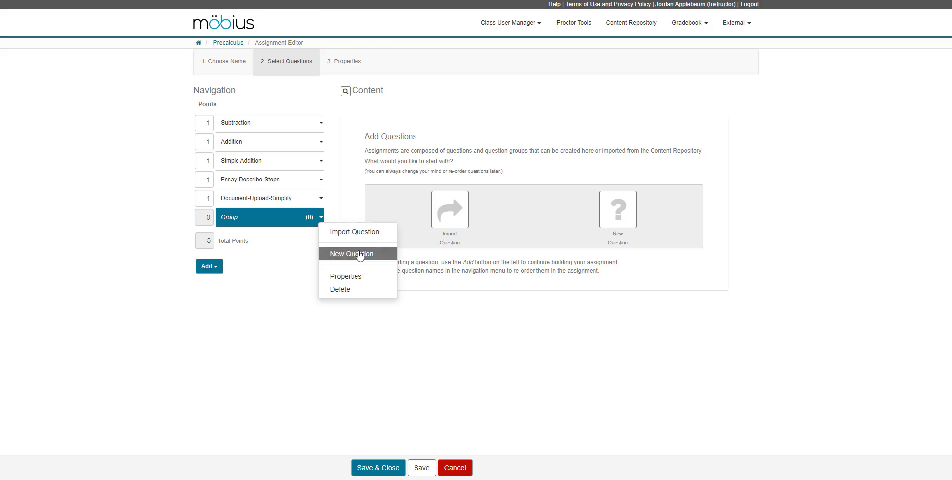
{"action": "mouse_move", "coordinate": [350, 234]}
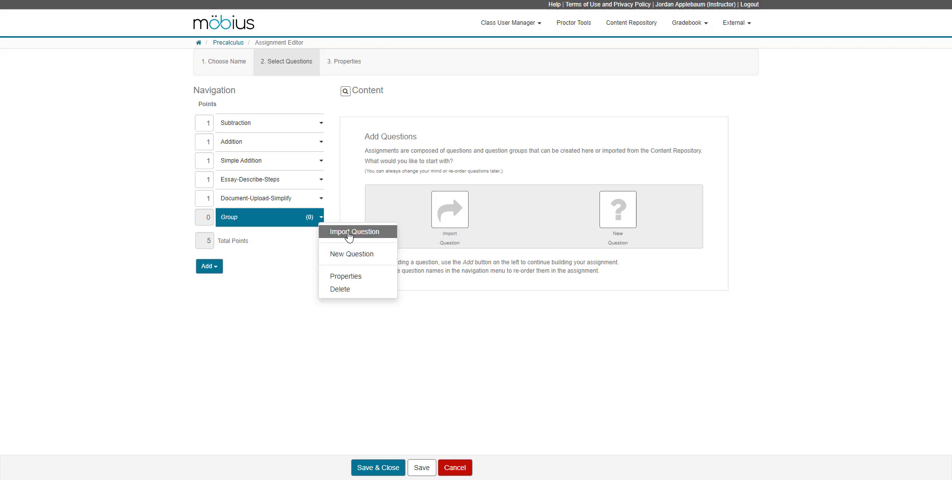
{"action": "left_click", "coordinate": [355, 231]}
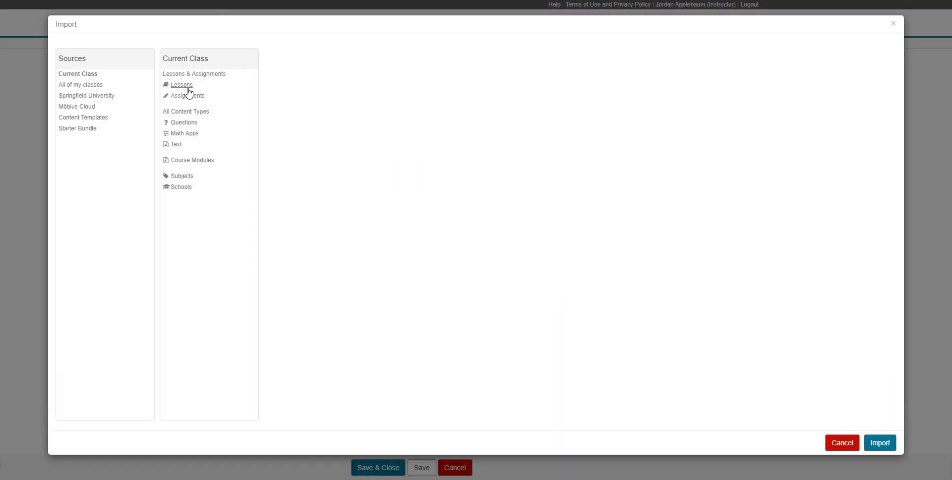
- Import all four Polynomial Questions—Simplify, Subtraction, Addition, Simple Addition—into the group
{"action": "left_click", "coordinate": [183, 122]}
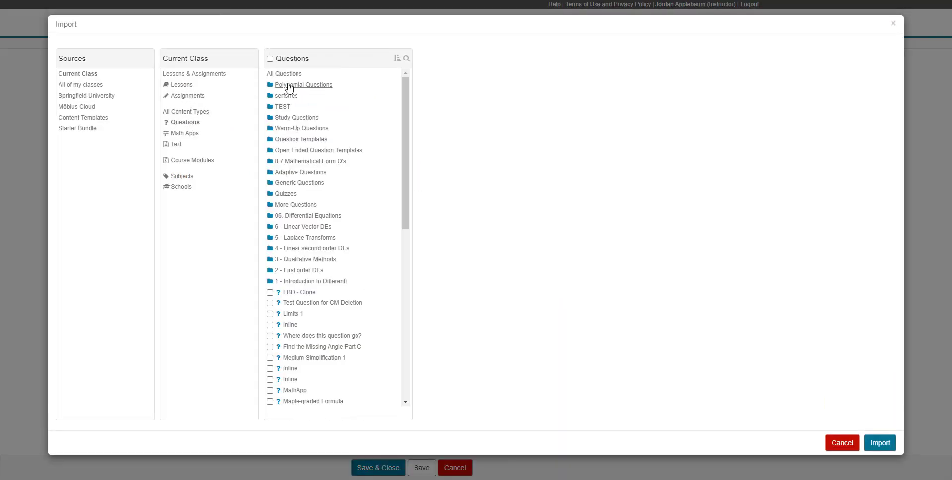
{"action": "left_click", "coordinate": [305, 84]}
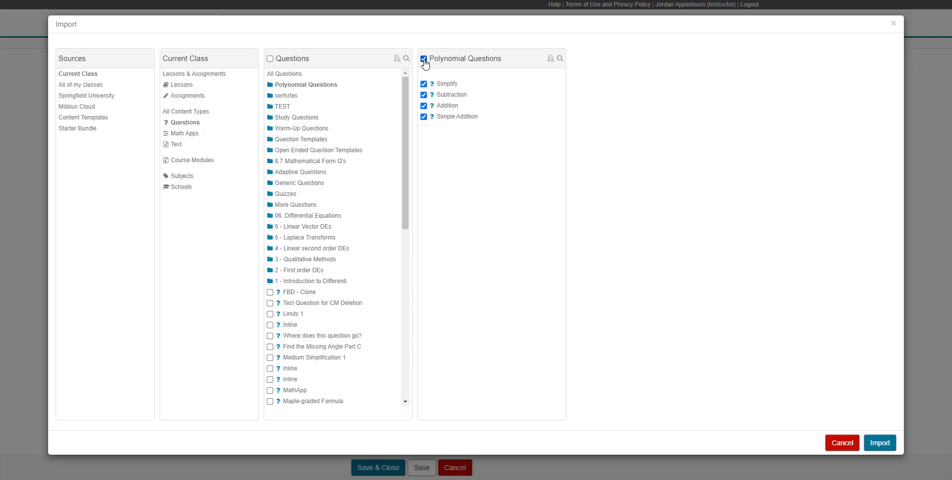
{"action": "left_click", "coordinate": [880, 443]}
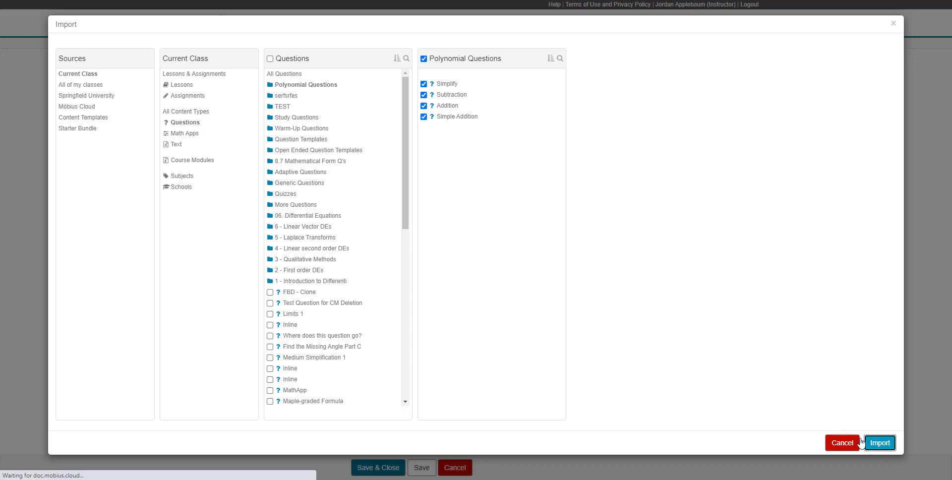
{"action": "left_click", "coordinate": [880, 442]}
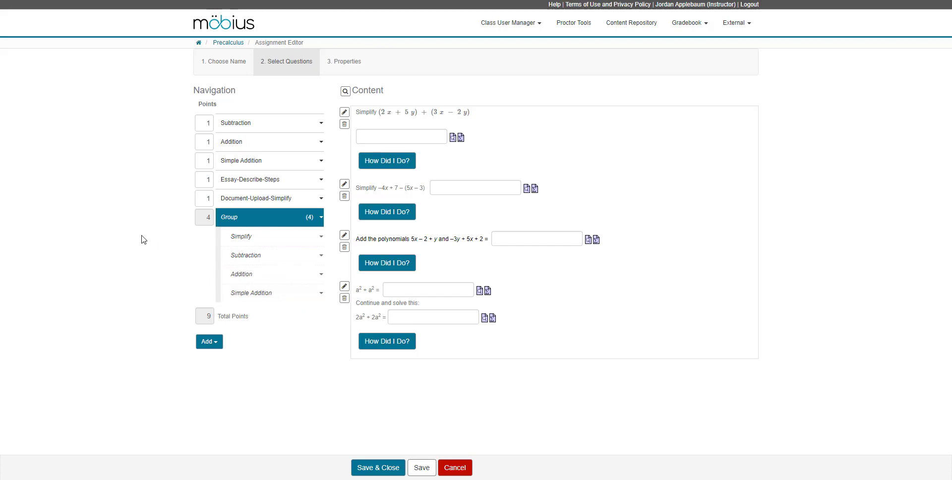
{"action": "mouse_move", "coordinate": [183, 238]}
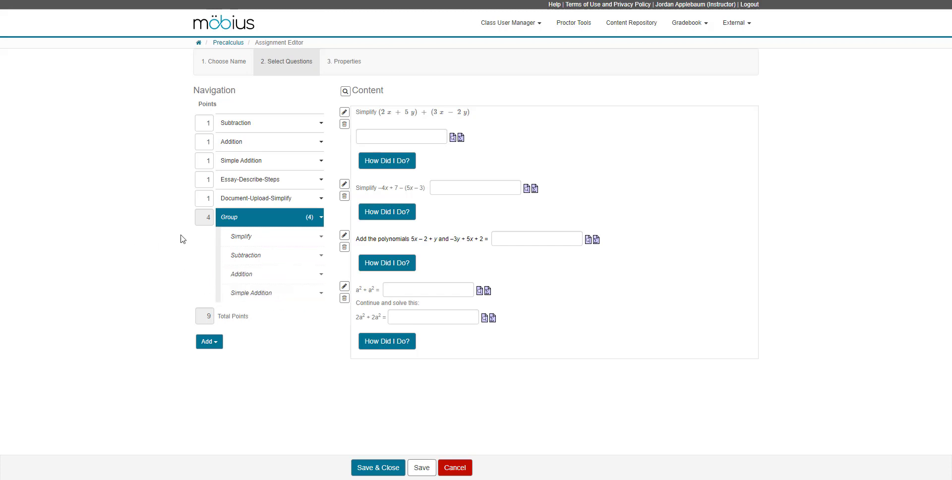
{"action": "mouse_move", "coordinate": [179, 234]}
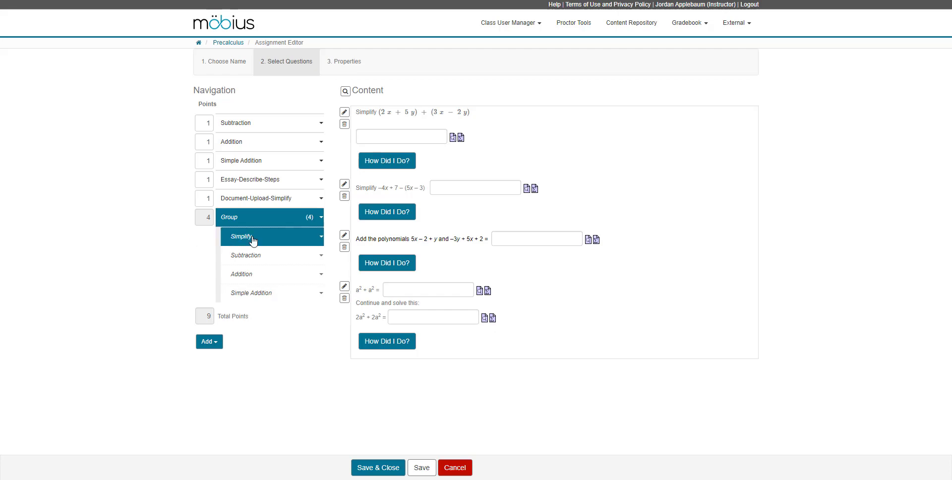
- Open the question group's Properties dialog from its dropdown
{"action": "left_click", "coordinate": [321, 216]}
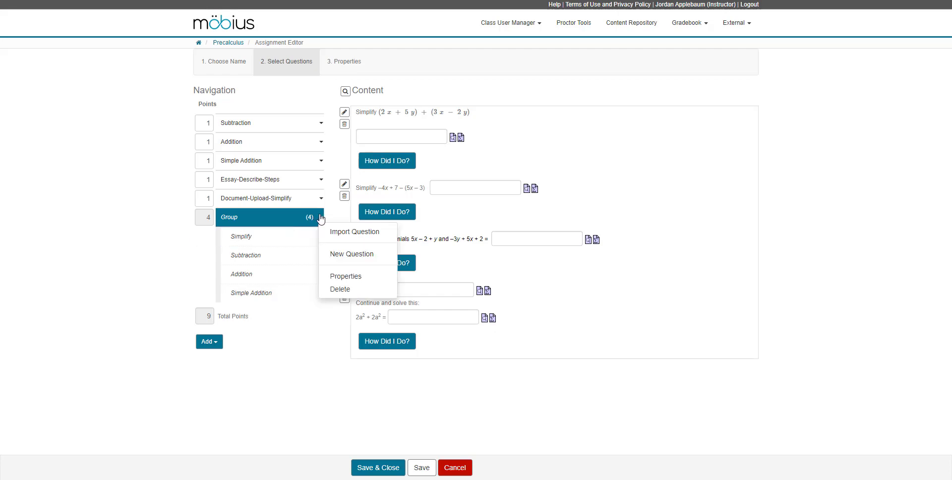
{"action": "left_click", "coordinate": [345, 276]}
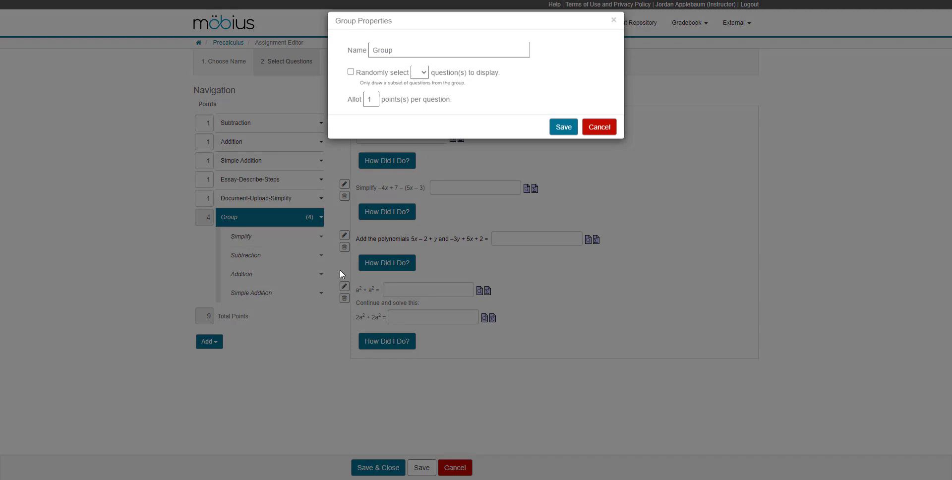
- Set Group Properties to randomly select 1 of the 4 questions and save it
{"action": "left_click", "coordinate": [450, 53]}
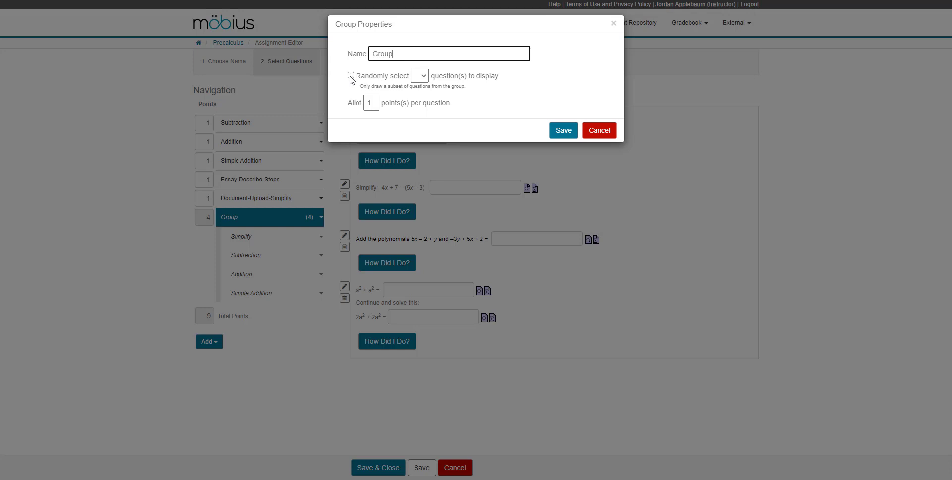
{"action": "left_click", "coordinate": [351, 75]}
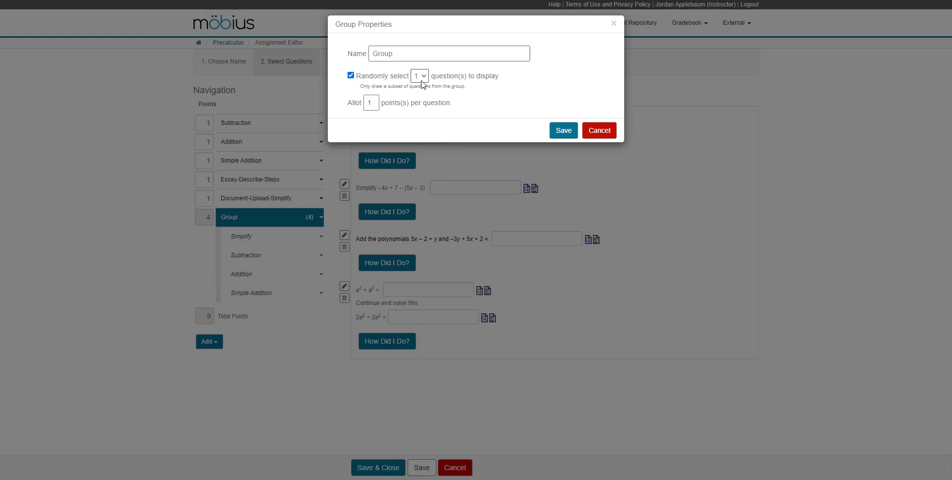
{"action": "left_click", "coordinate": [419, 76]}
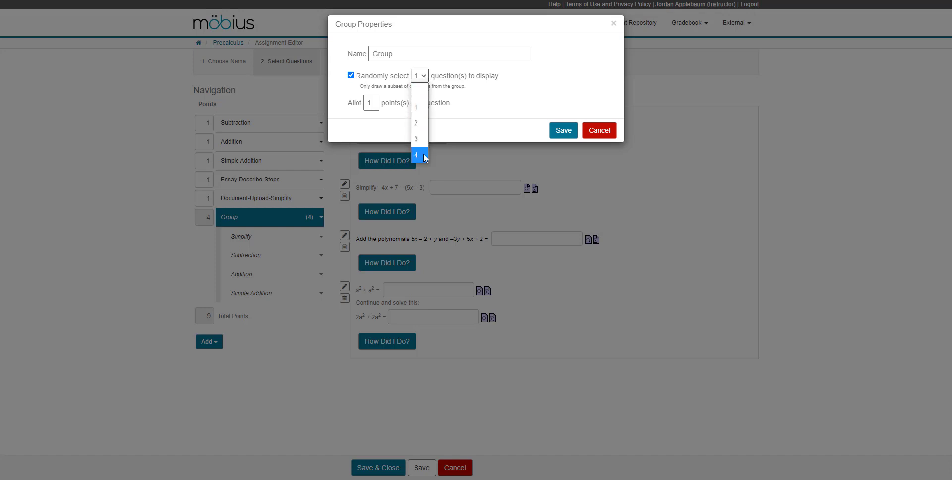
{"action": "mouse_move", "coordinate": [424, 107]}
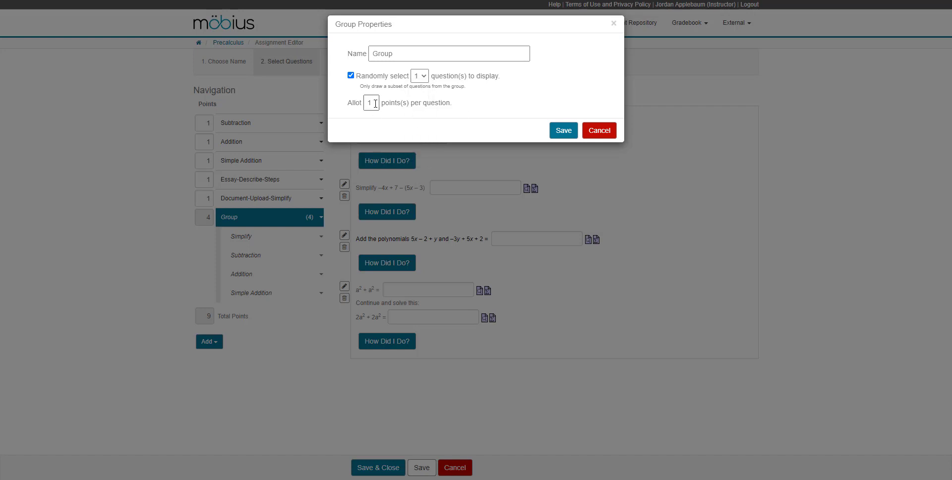
{"action": "mouse_move", "coordinate": [561, 134]}
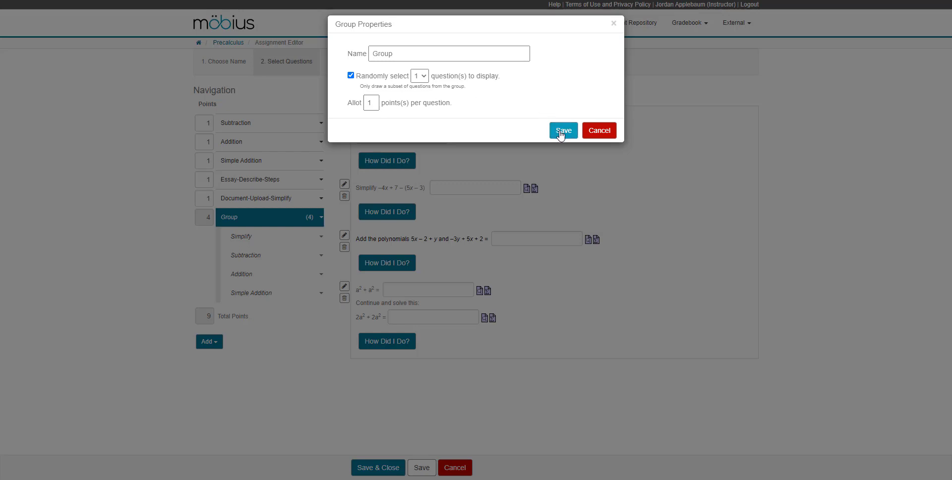
{"action": "left_click", "coordinate": [563, 130]}
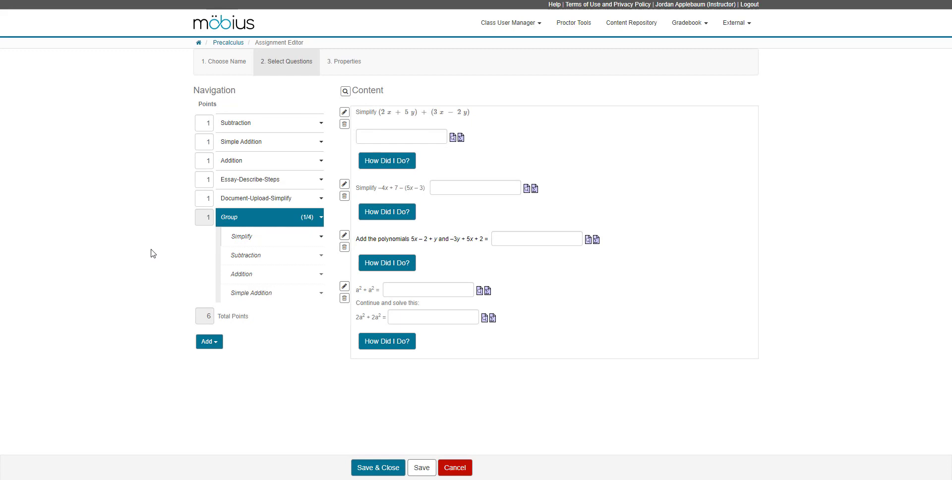
{"action": "mouse_move", "coordinate": [123, 231]}
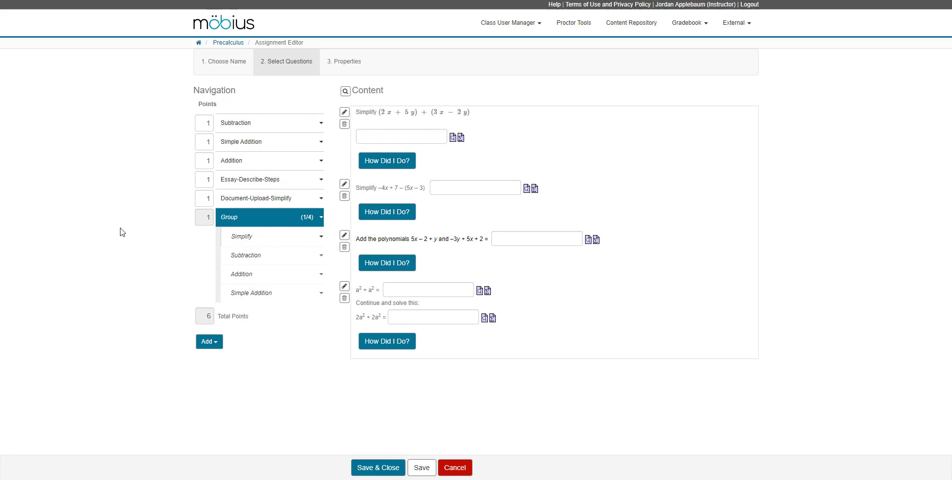
{"action": "mouse_move", "coordinate": [203, 106]}
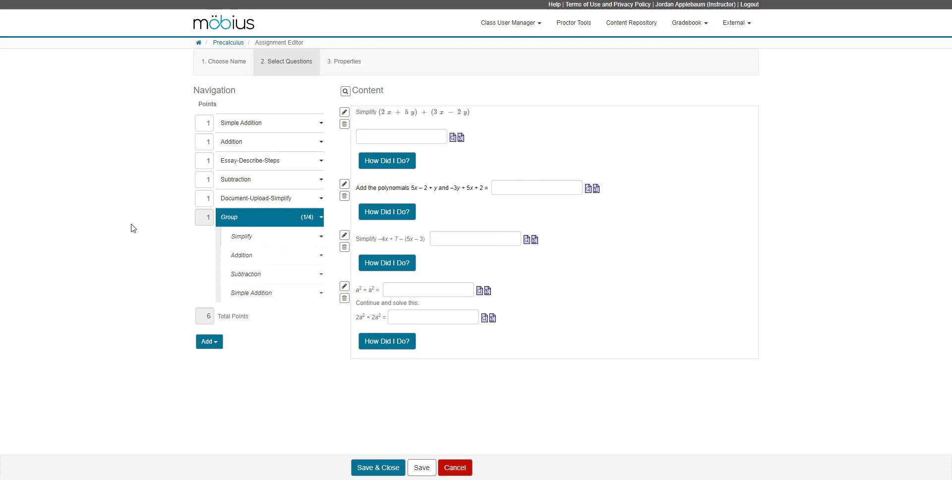
{"action": "mouse_move", "coordinate": [171, 161]}
{"action": "type", "text": "2"}
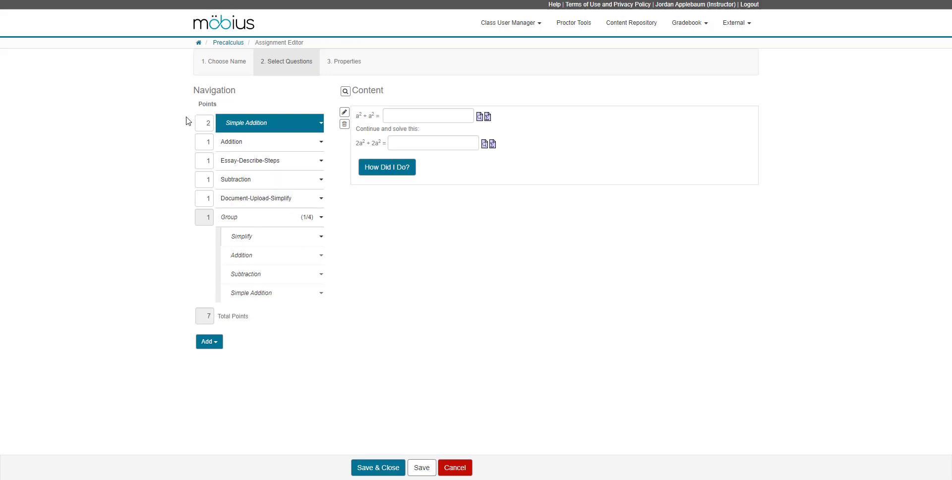
{"action": "mouse_move", "coordinate": [179, 314]}
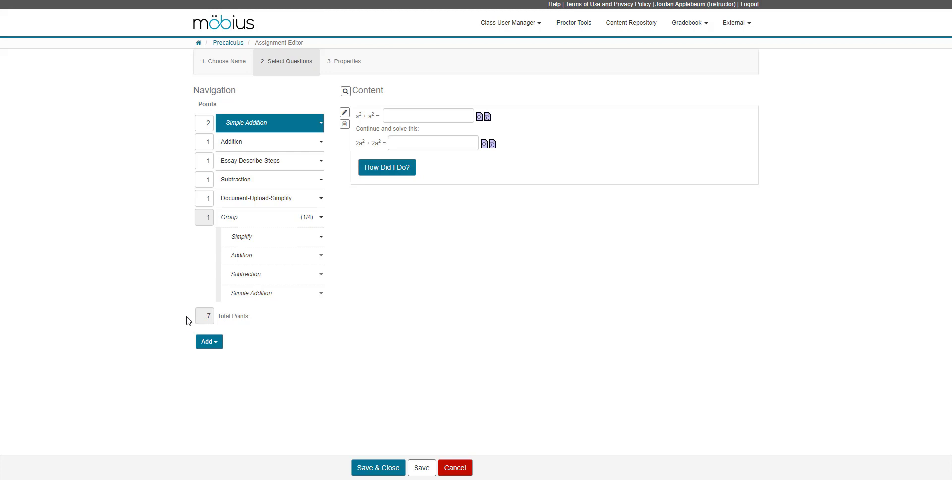
{"action": "mouse_move", "coordinate": [151, 155]}
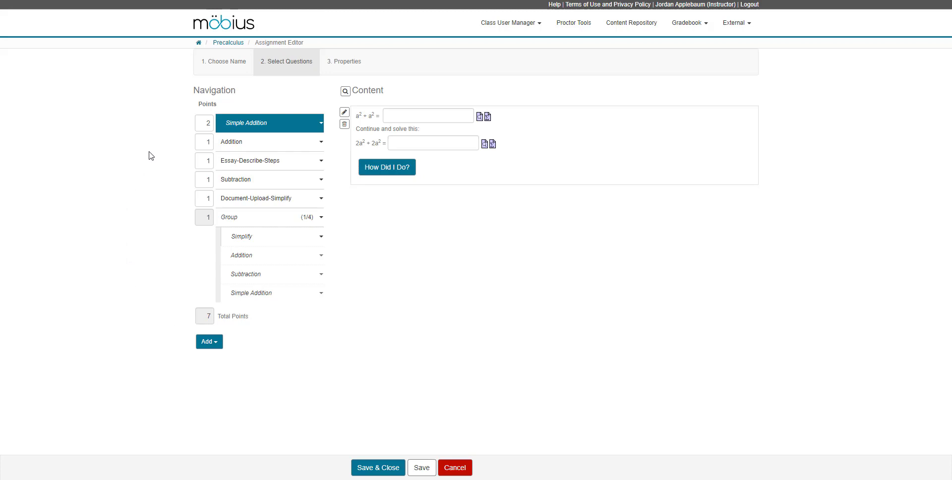
{"action": "mouse_move", "coordinate": [344, 124]}
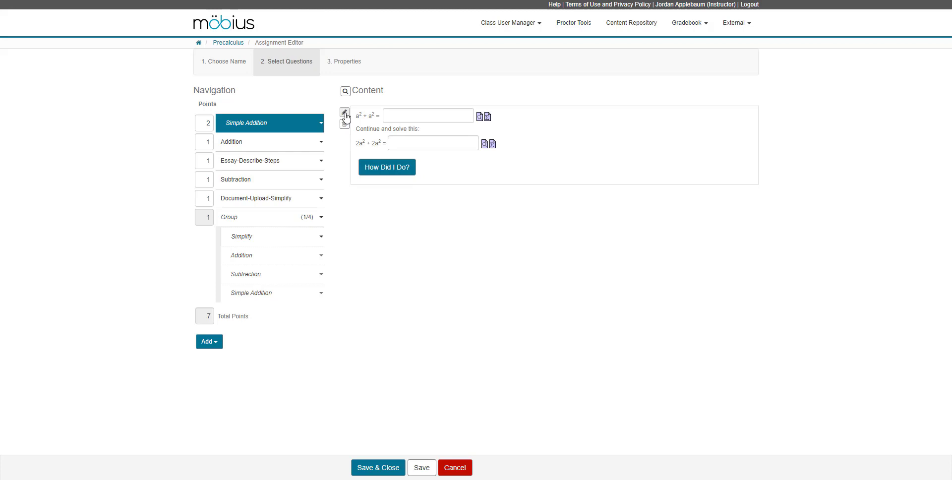
{"action": "left_click", "coordinate": [344, 115]}
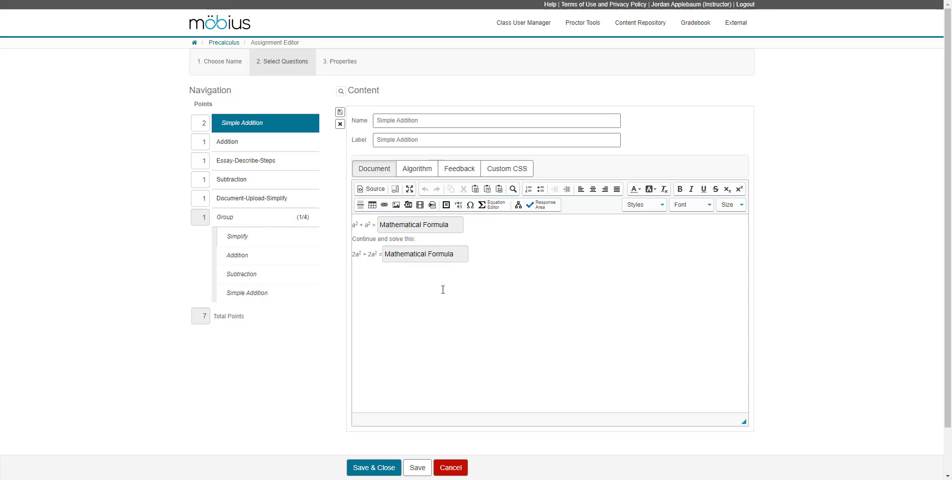
{"action": "mouse_move", "coordinate": [435, 285]}
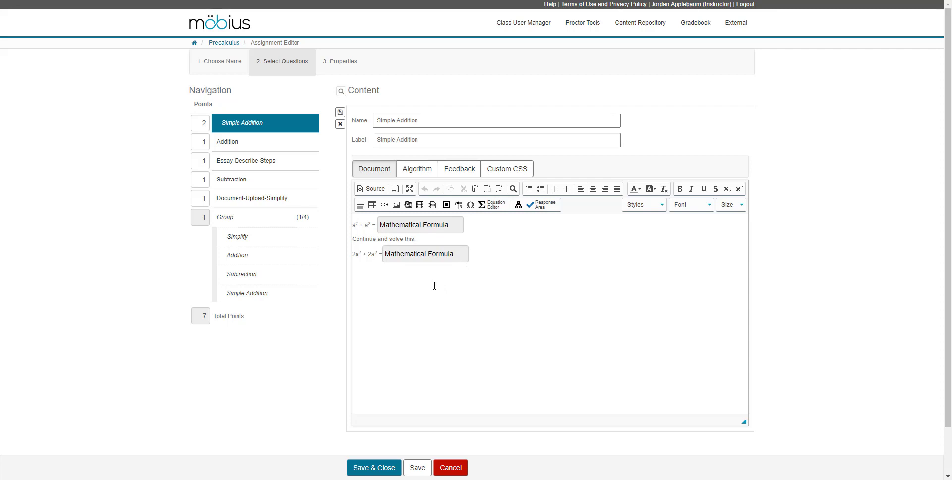
{"action": "mouse_move", "coordinate": [375, 296]}
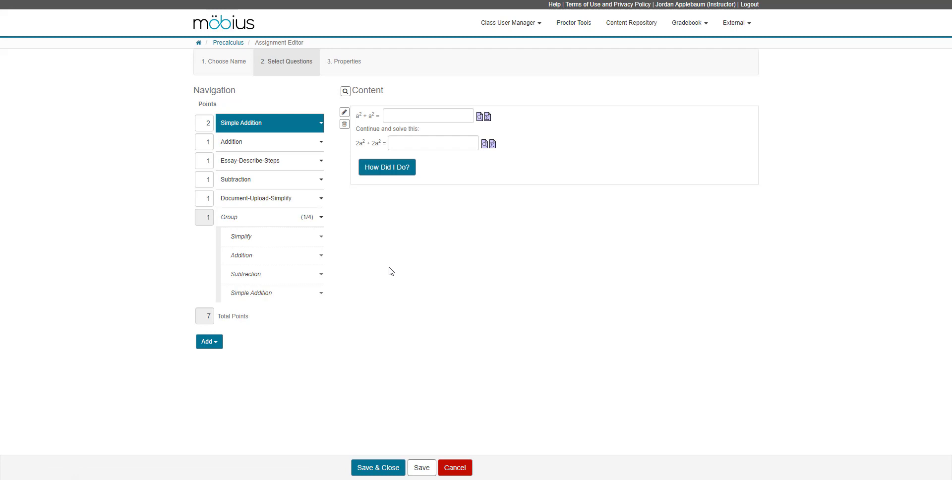
{"action": "mouse_move", "coordinate": [373, 341]}
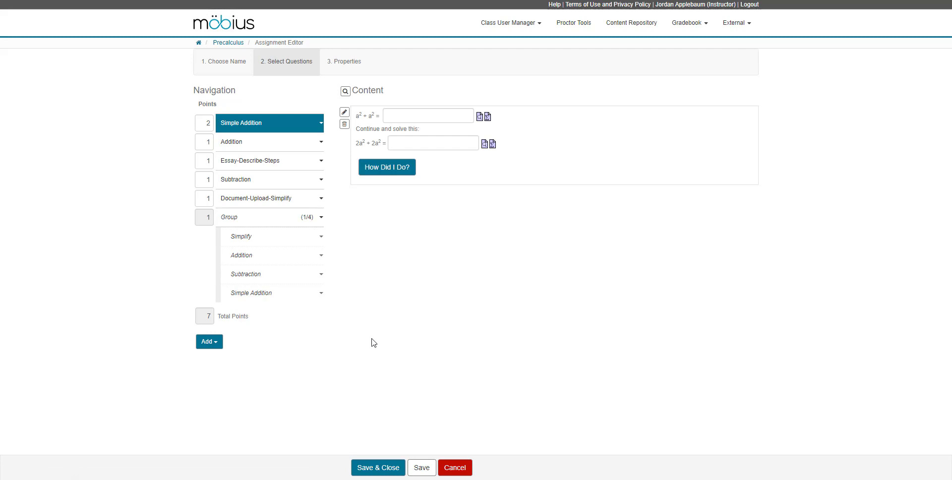
{"action": "mouse_move", "coordinate": [336, 65]}
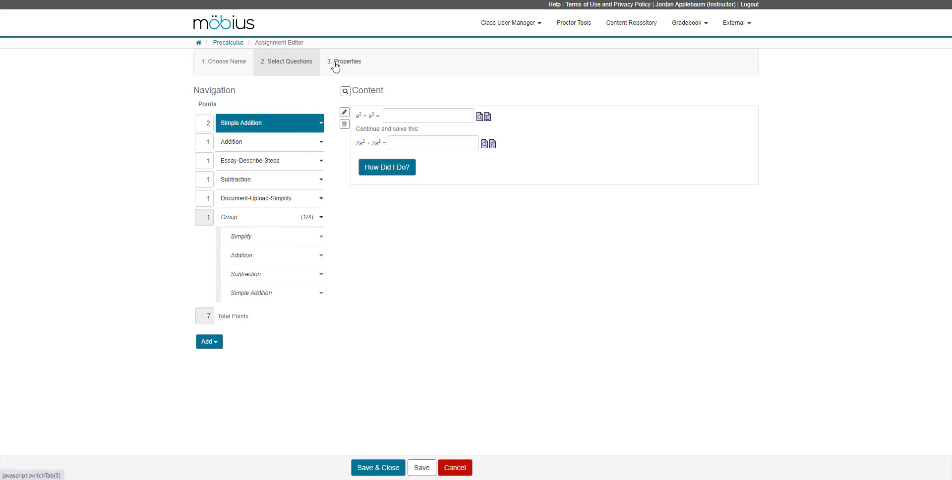
{"action": "mouse_move", "coordinate": [339, 66]}
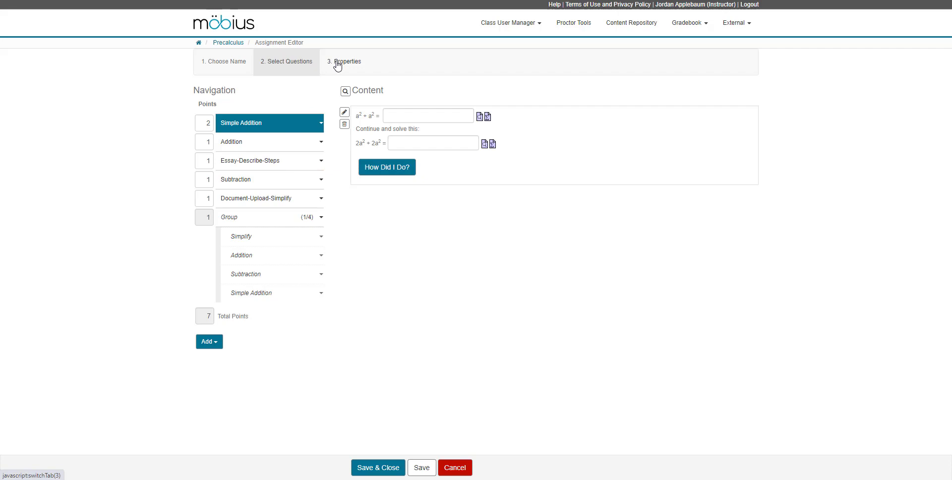
- Review the Properties step's quiz type, feedback and scheduling settings for the assignment
{"action": "left_click", "coordinate": [345, 61]}
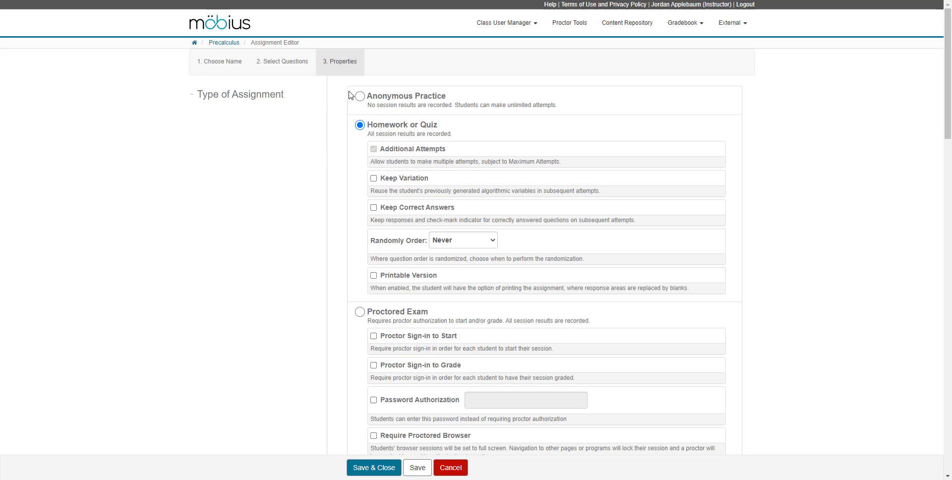
{"action": "mouse_move", "coordinate": [343, 134]}
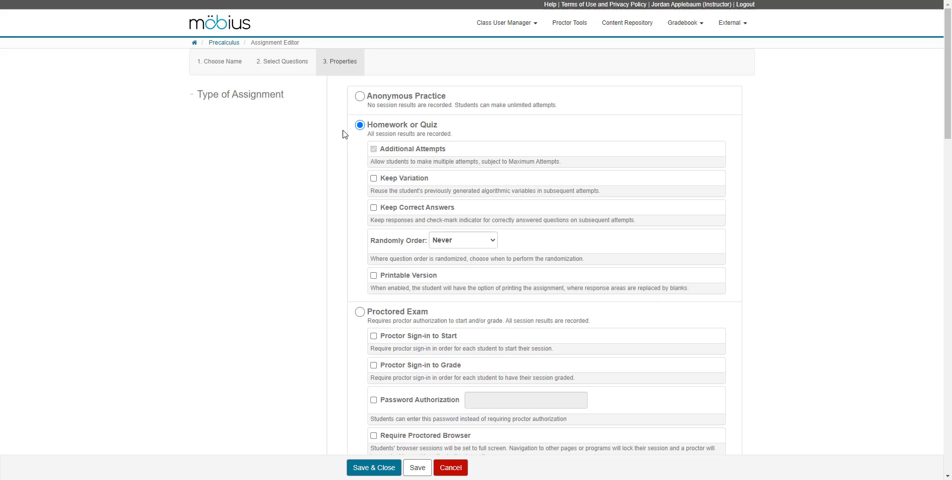
{"action": "scroll", "scroll_direction": "down", "scroll_amount": 3}
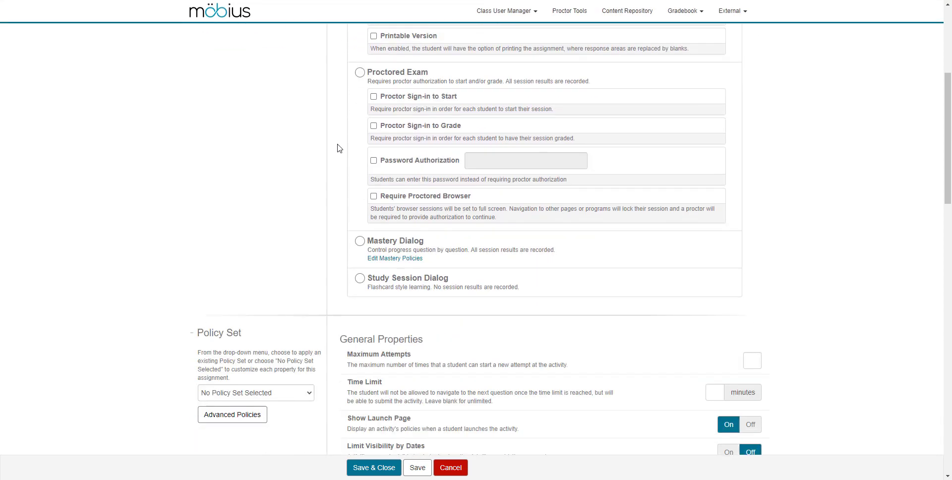
{"action": "scroll", "scroll_direction": "down", "scroll_amount": 3}
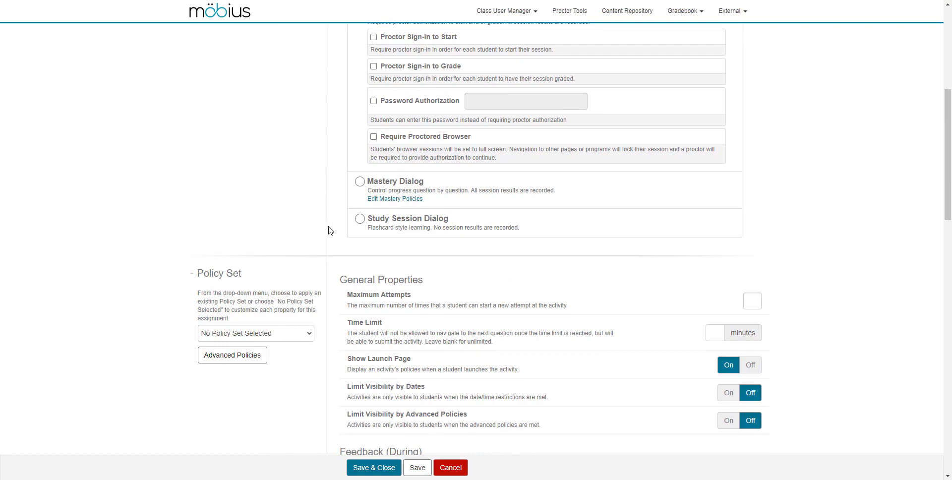
{"action": "mouse_move", "coordinate": [318, 238]}
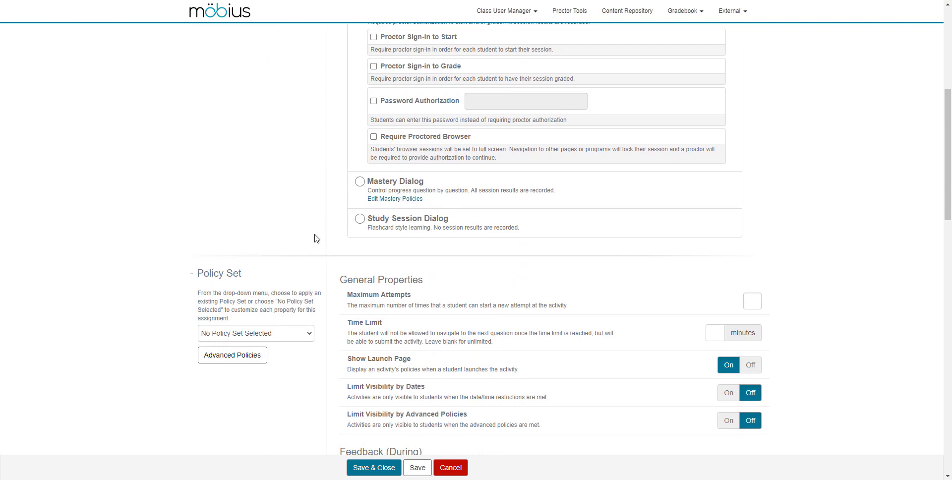
{"action": "scroll", "scroll_direction": "down", "scroll_amount": 3}
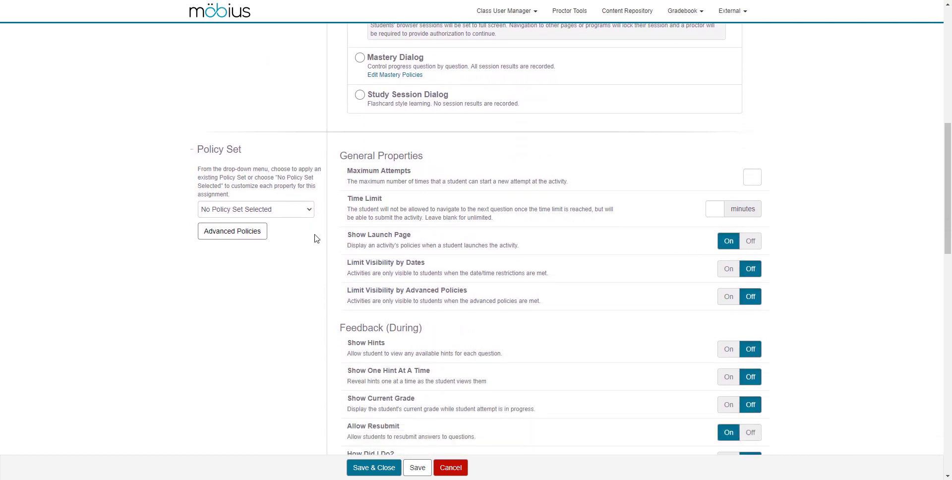
{"action": "scroll", "scroll_direction": "down", "scroll_amount": 3}
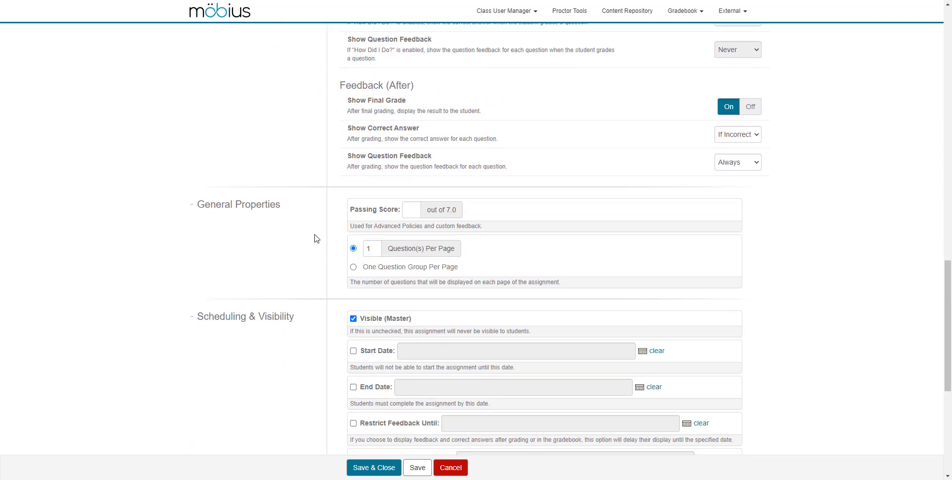
{"action": "scroll", "scroll_direction": "down", "scroll_amount": 3}
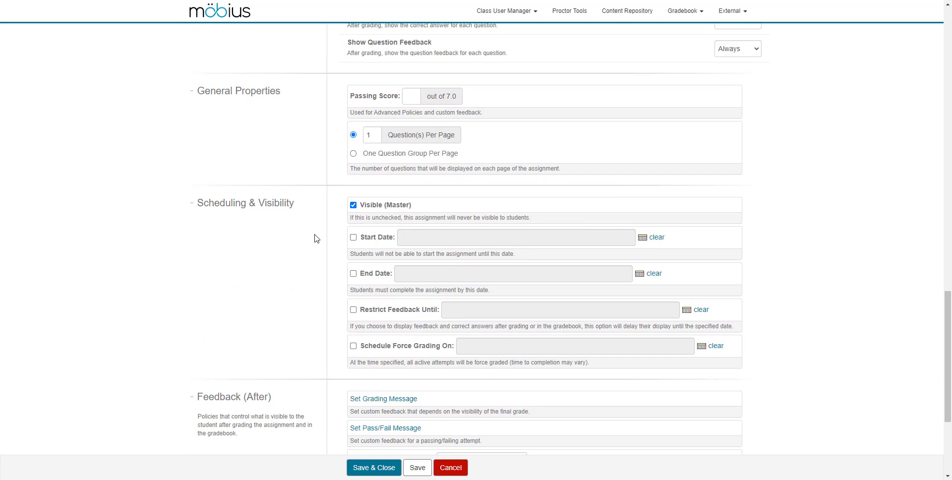
{"action": "mouse_move", "coordinate": [305, 228]}
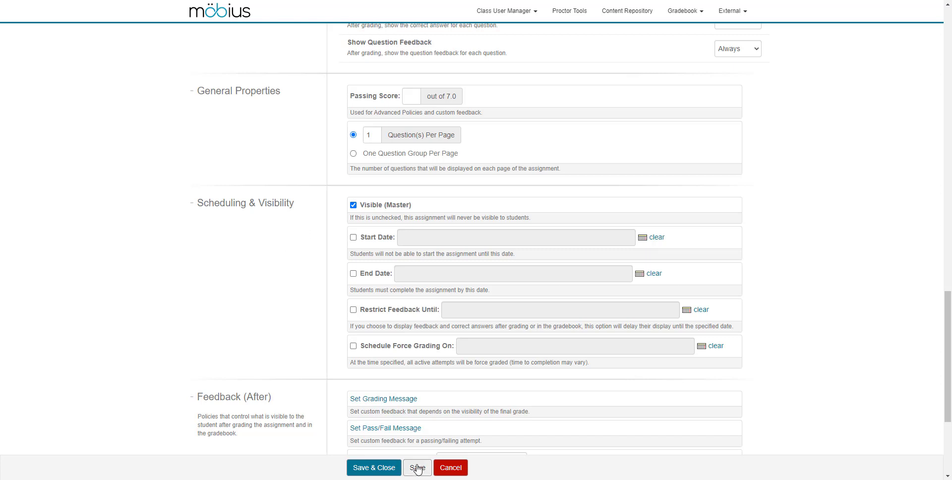
{"action": "mouse_move", "coordinate": [374, 470]}
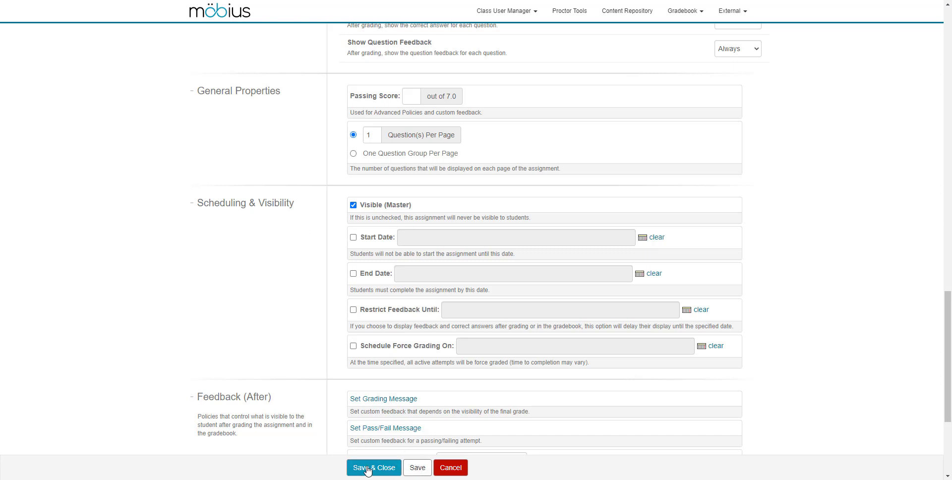
- Save & Close Polynomials Quiz 1, confirming through the Summary dialog
{"action": "left_click", "coordinate": [373, 467]}
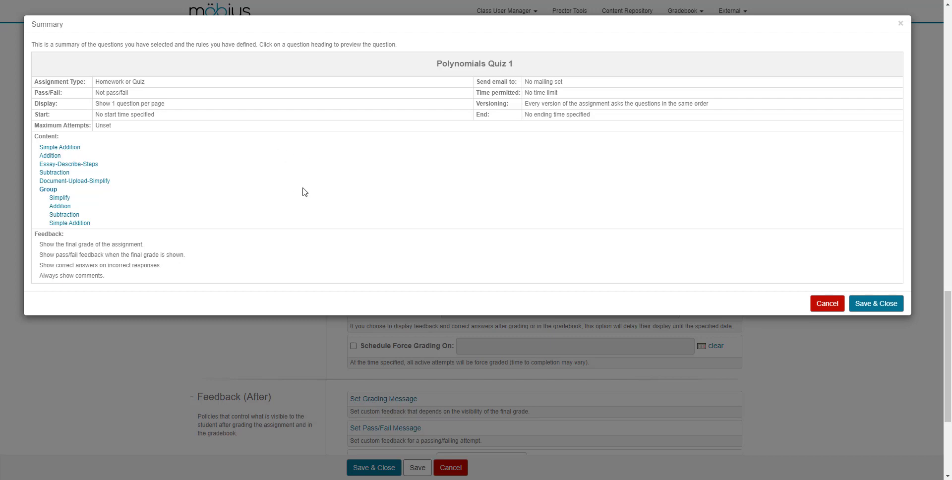
{"action": "mouse_move", "coordinate": [304, 179]}
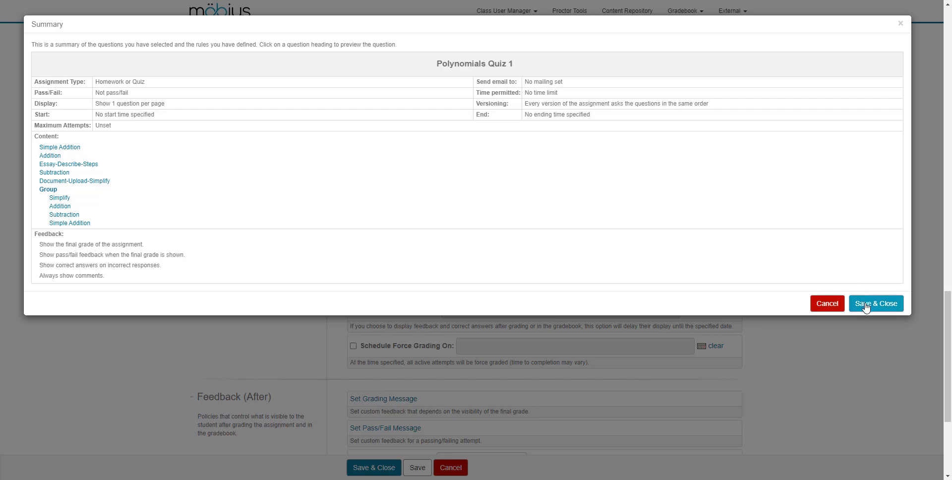
{"action": "left_click", "coordinate": [875, 302]}
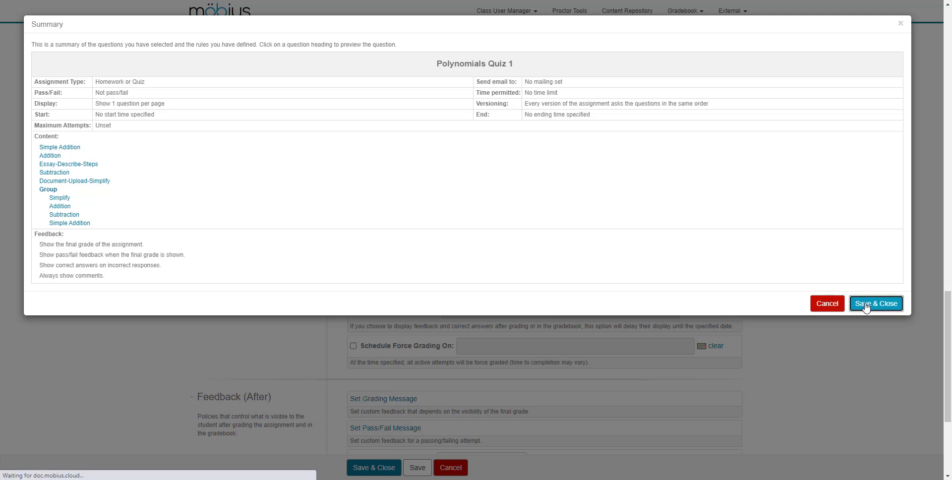
{"action": "left_click", "coordinate": [876, 304]}
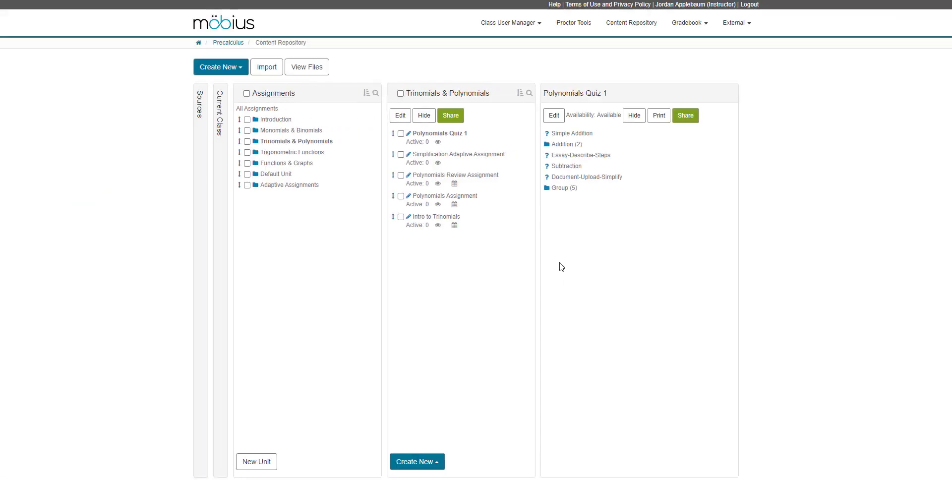